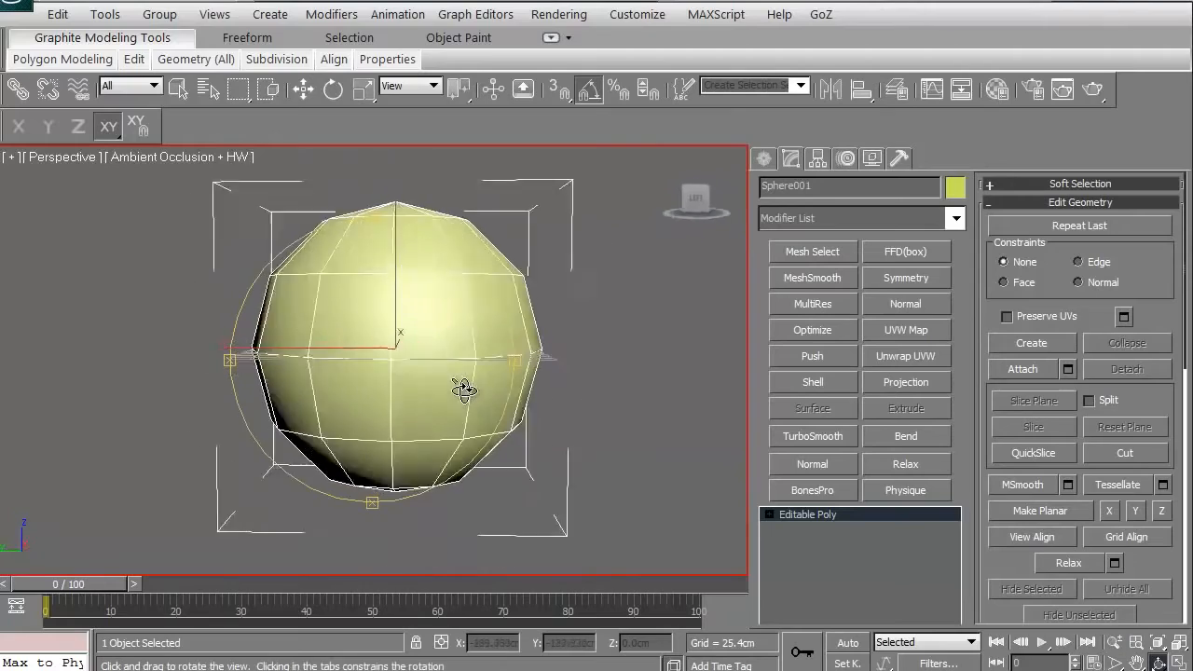
Add an Unwrap UVW modifier from the modifier list onto the sphere's editable poly.
drag(462, 389, 392, 433)
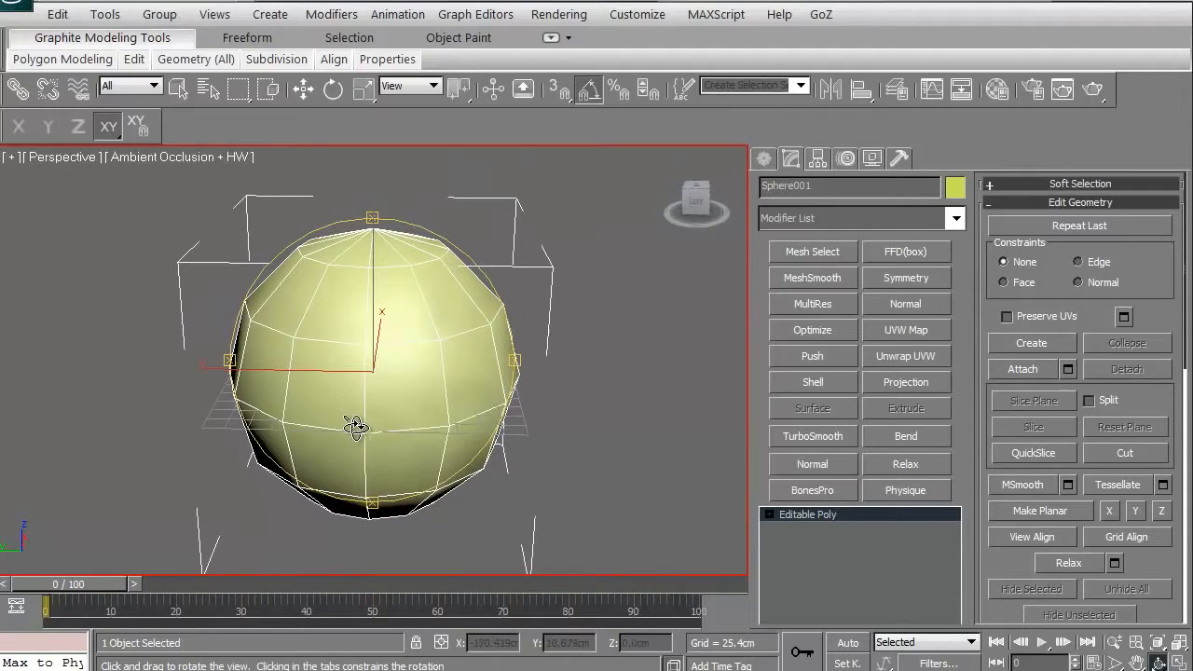
drag(355, 427, 419, 402)
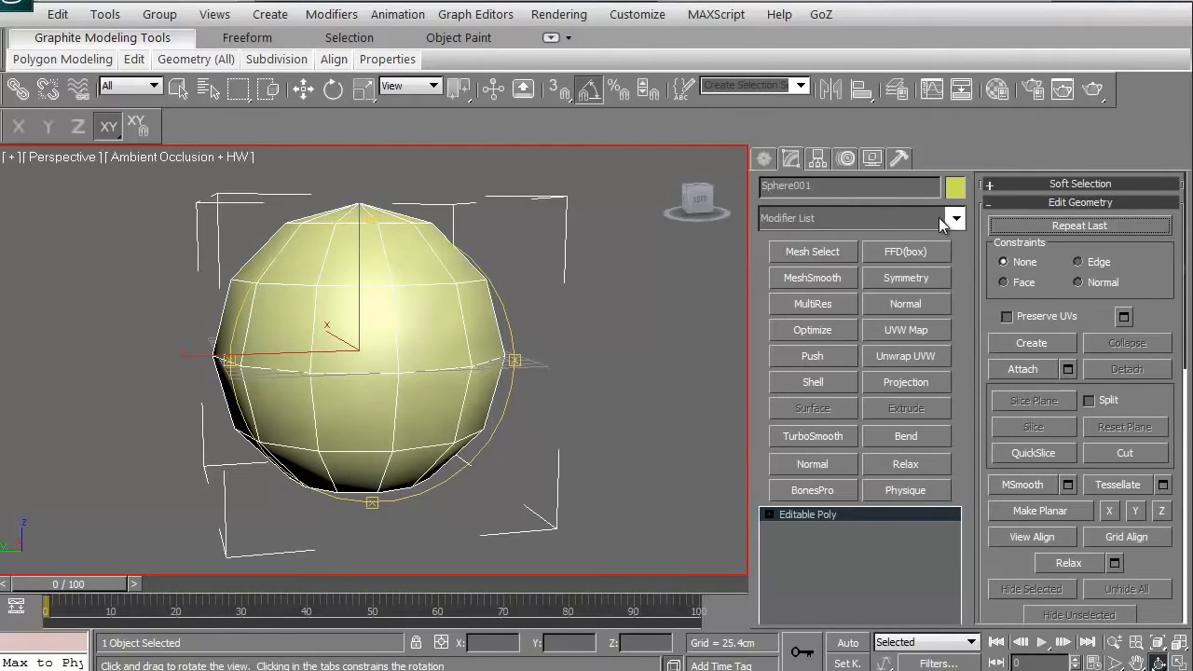
click(955, 217)
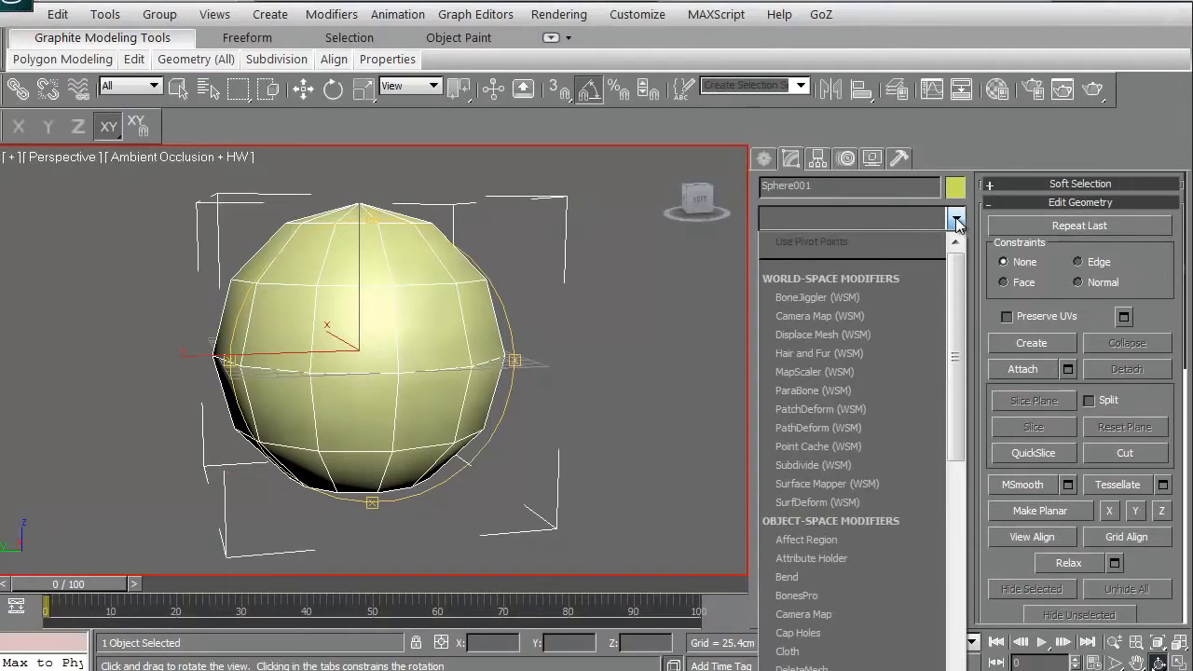
scroll(down, 3)
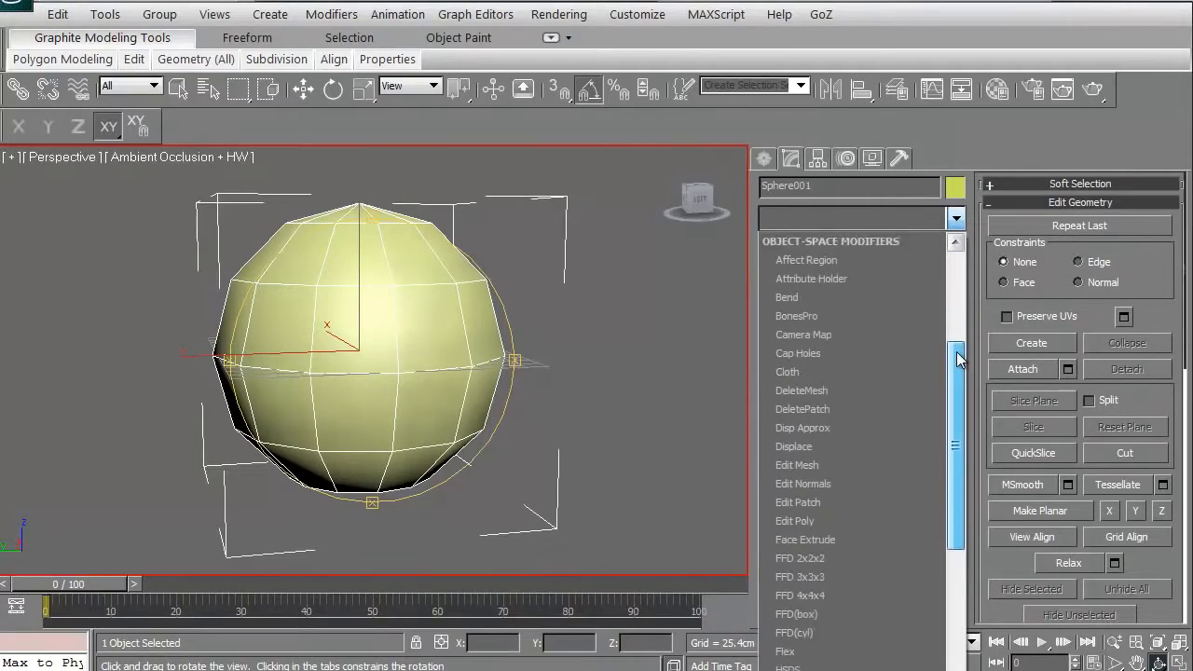
scroll(down, 3)
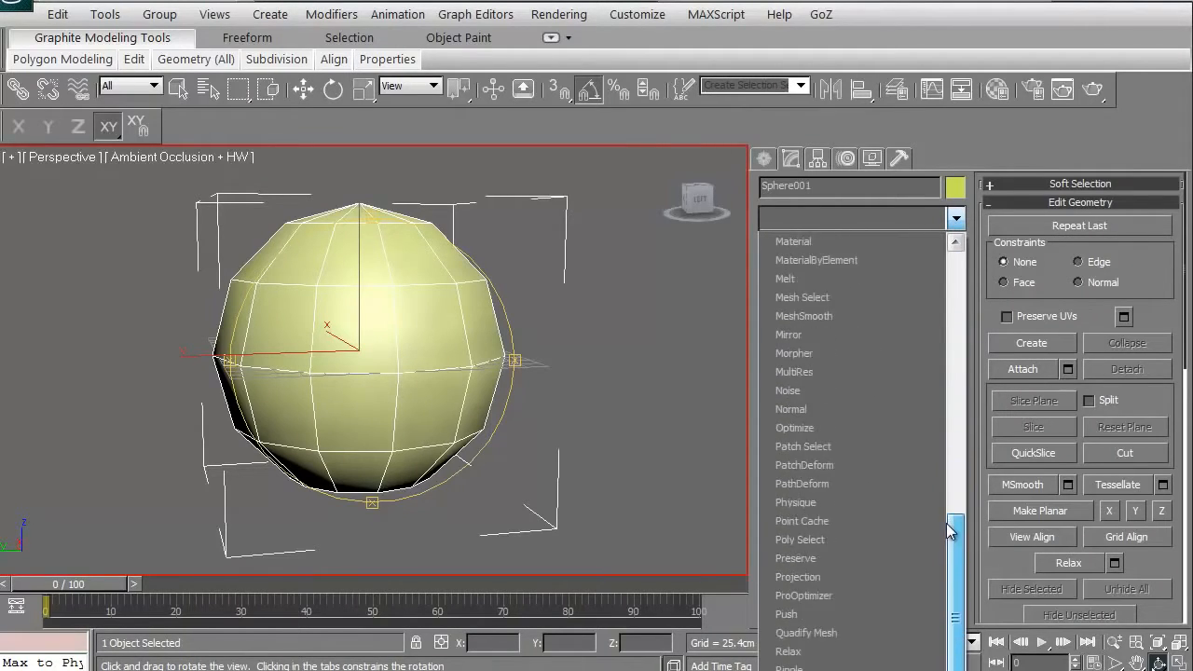
scroll(down, 3)
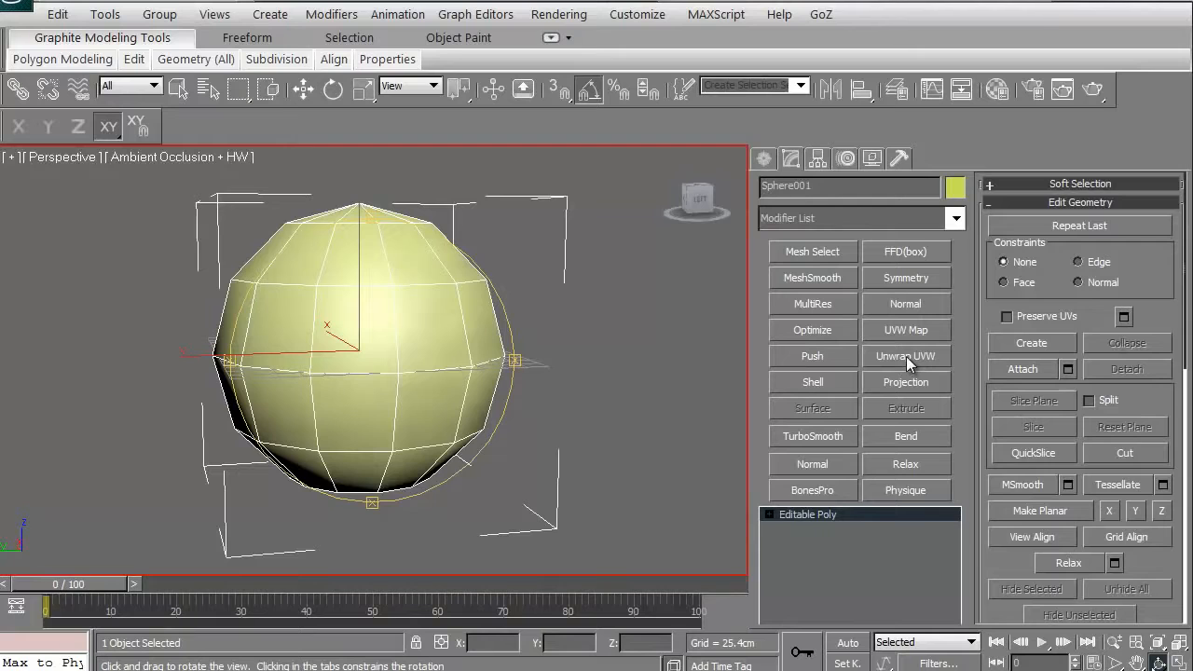
click(906, 354)
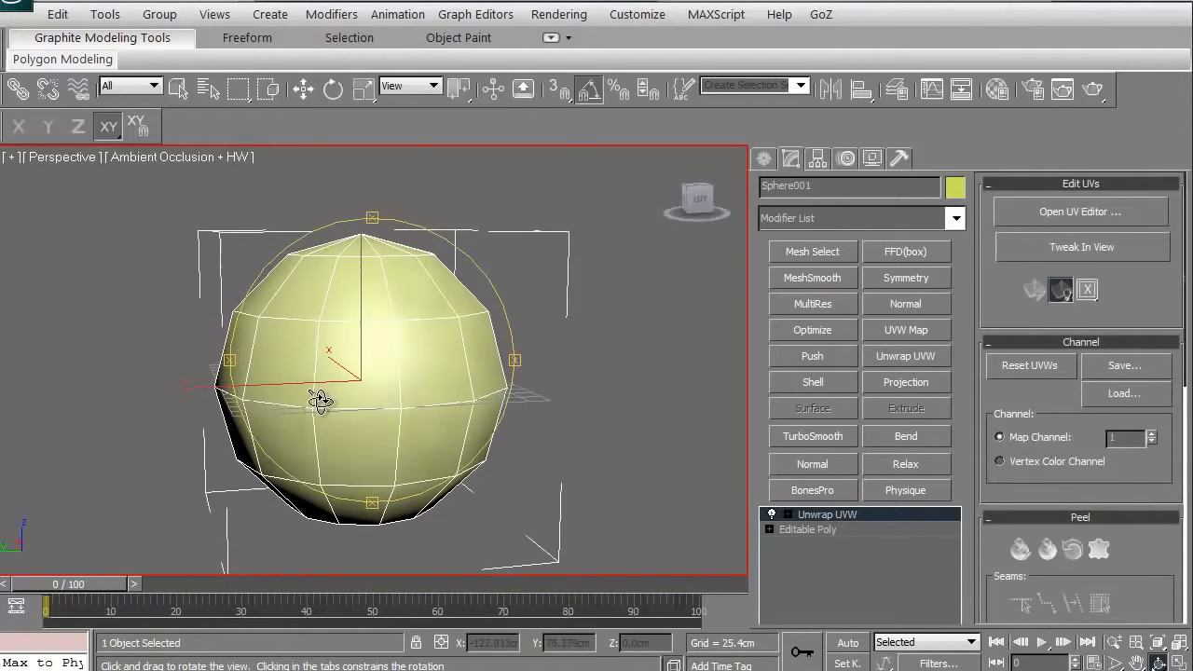
Orbit around the sphere to inspect it with the new Unwrap UVW applied.
drag(321, 400, 439, 407)
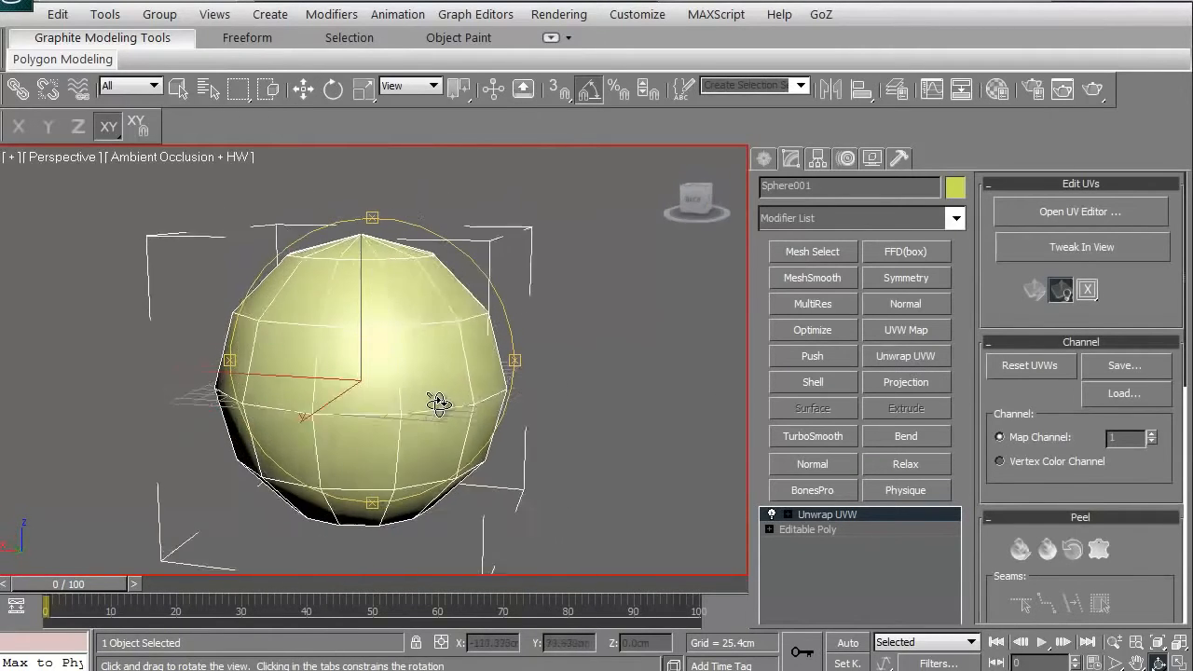
drag(438, 401, 425, 425)
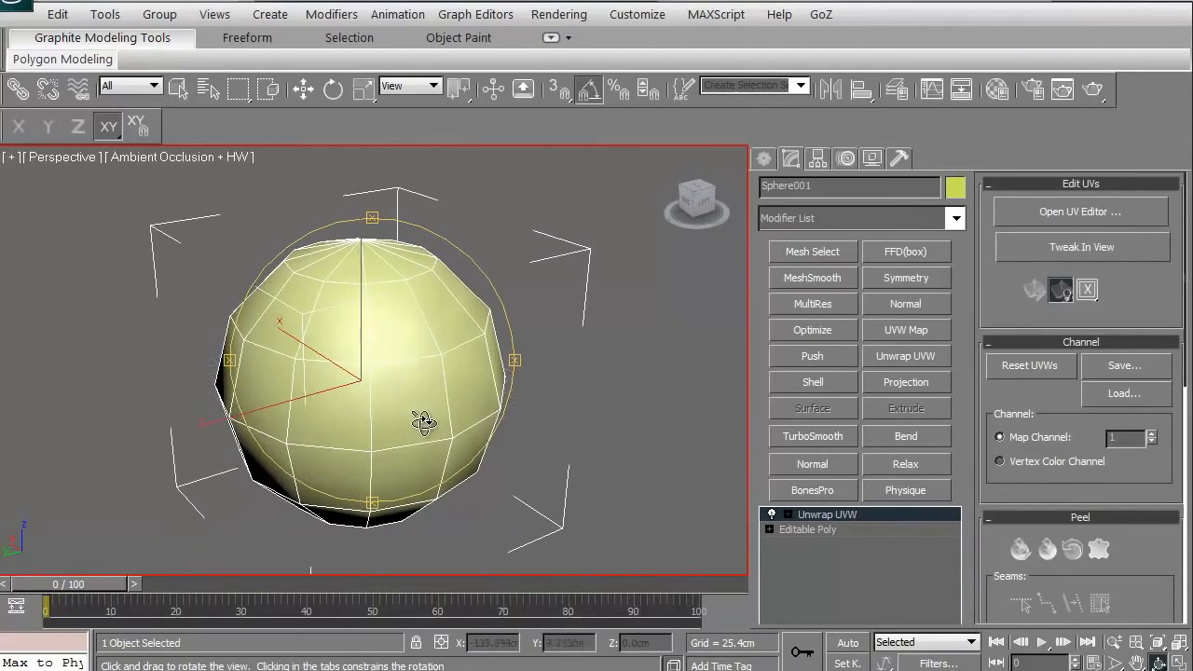
drag(425, 421, 429, 373)
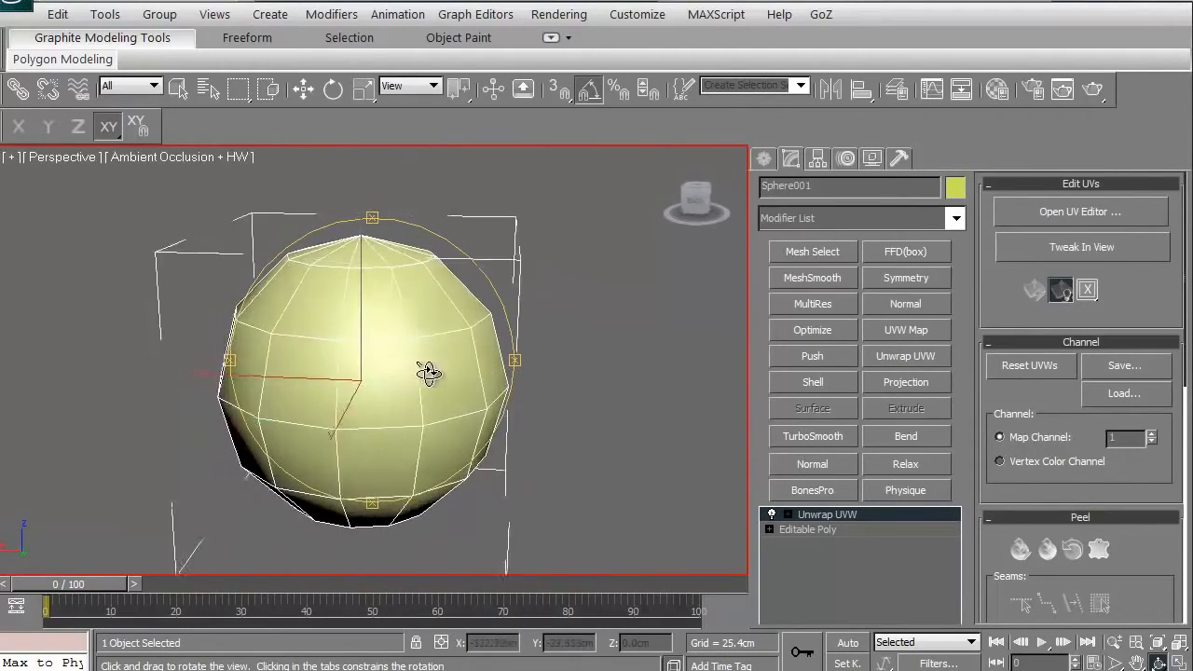
drag(429, 373, 328, 413)
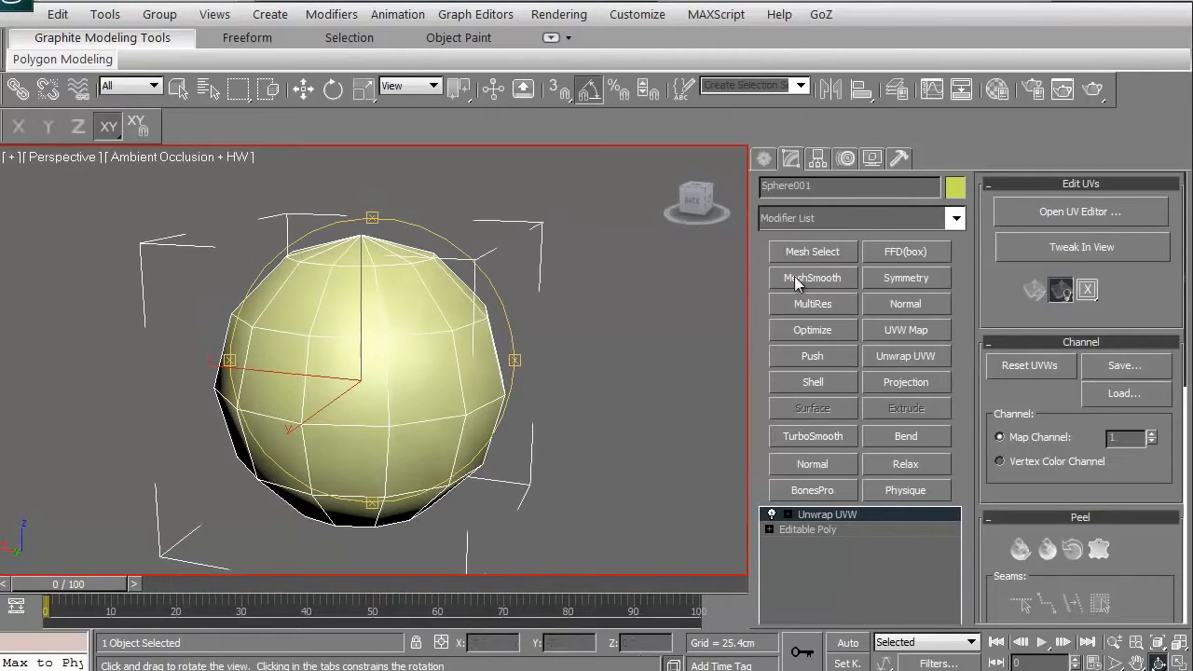
click(1081, 213)
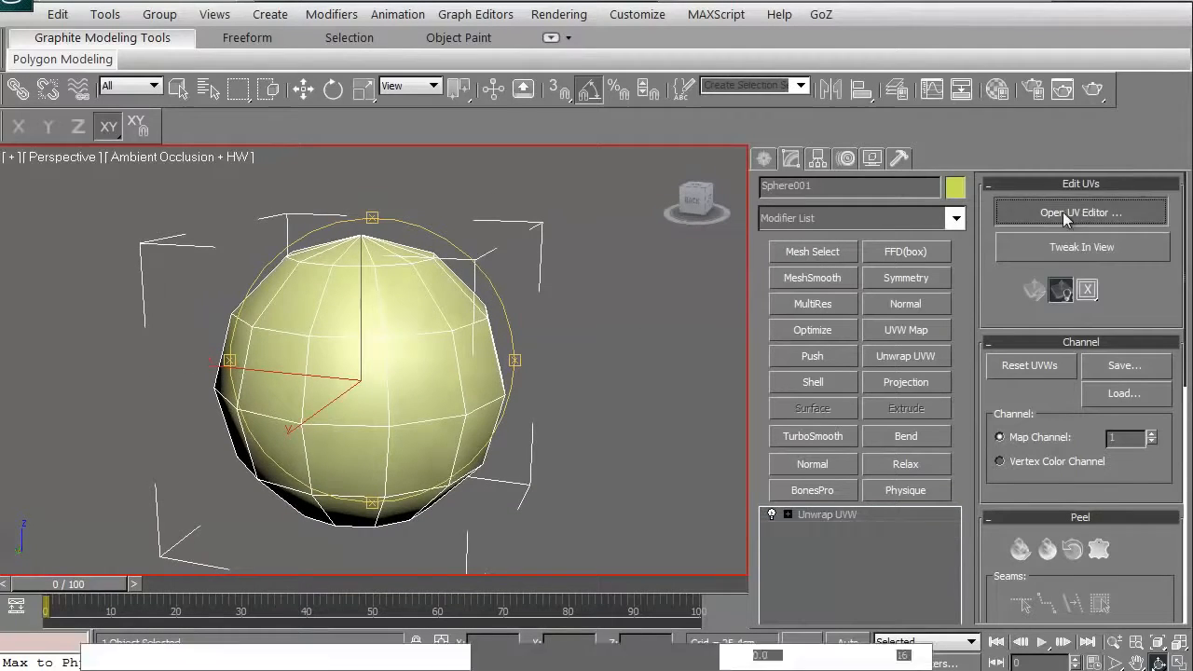
click(1081, 212)
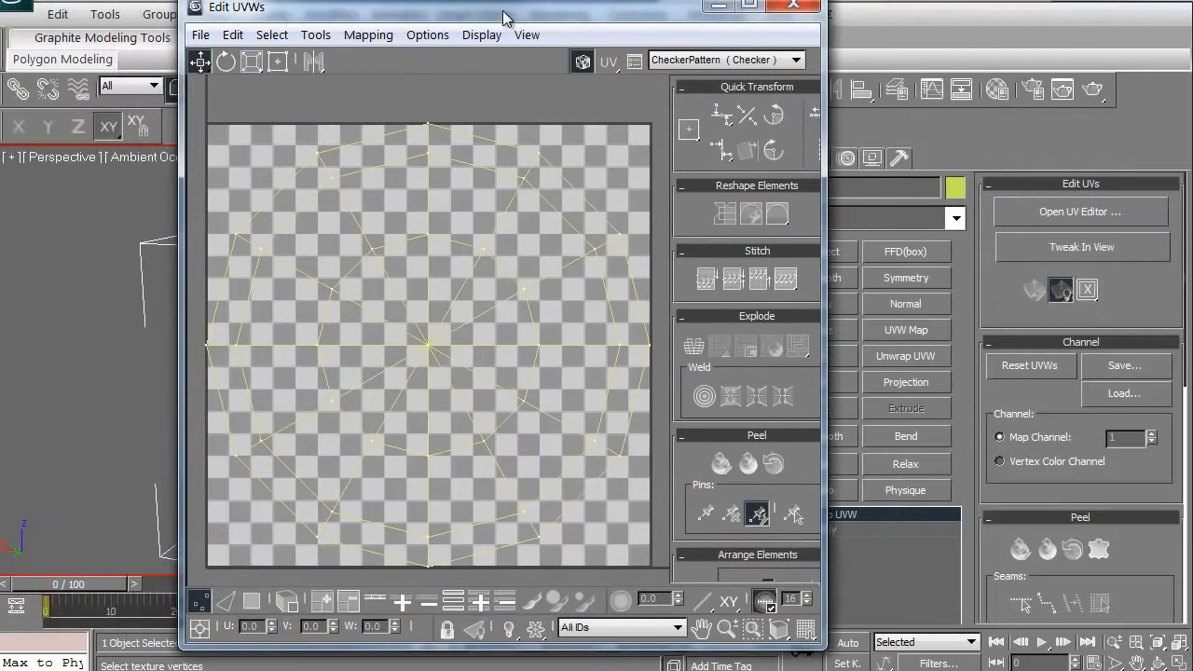
mouse_move(582, 62)
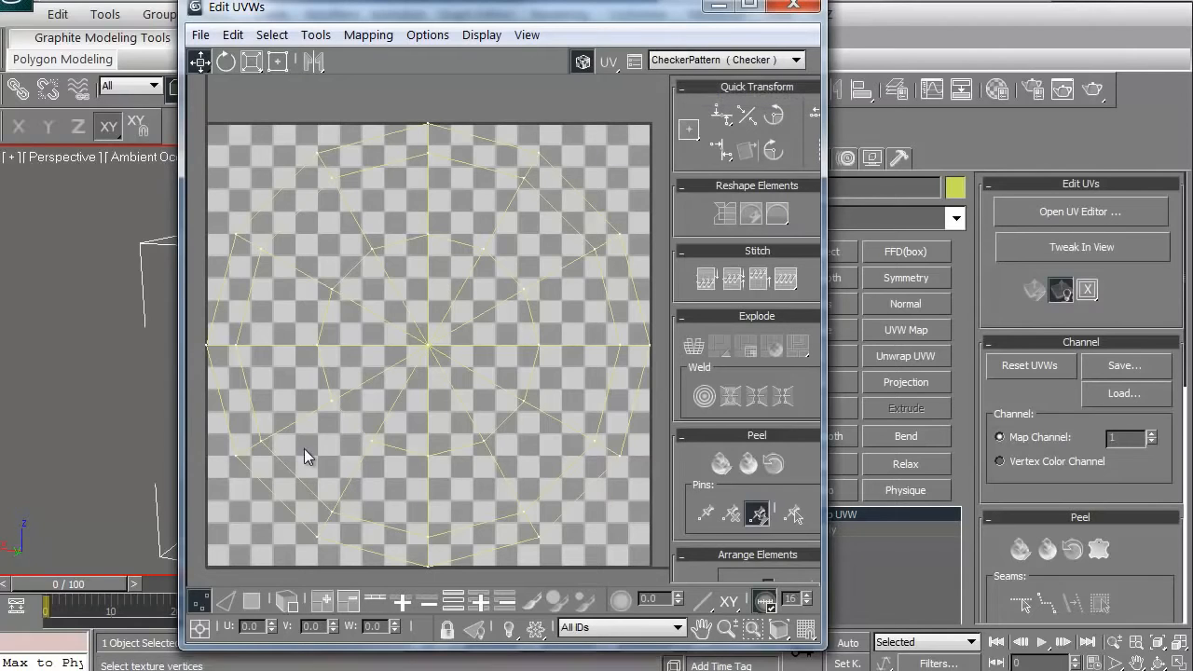
mouse_move(606, 414)
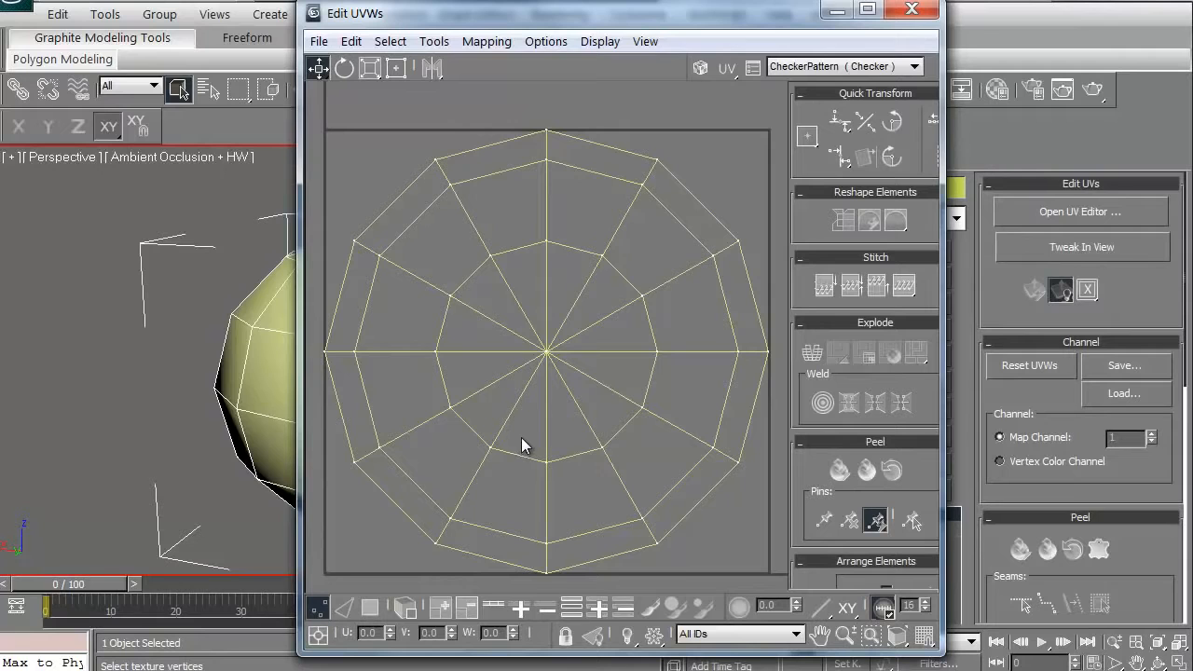
mouse_move(835, 11)
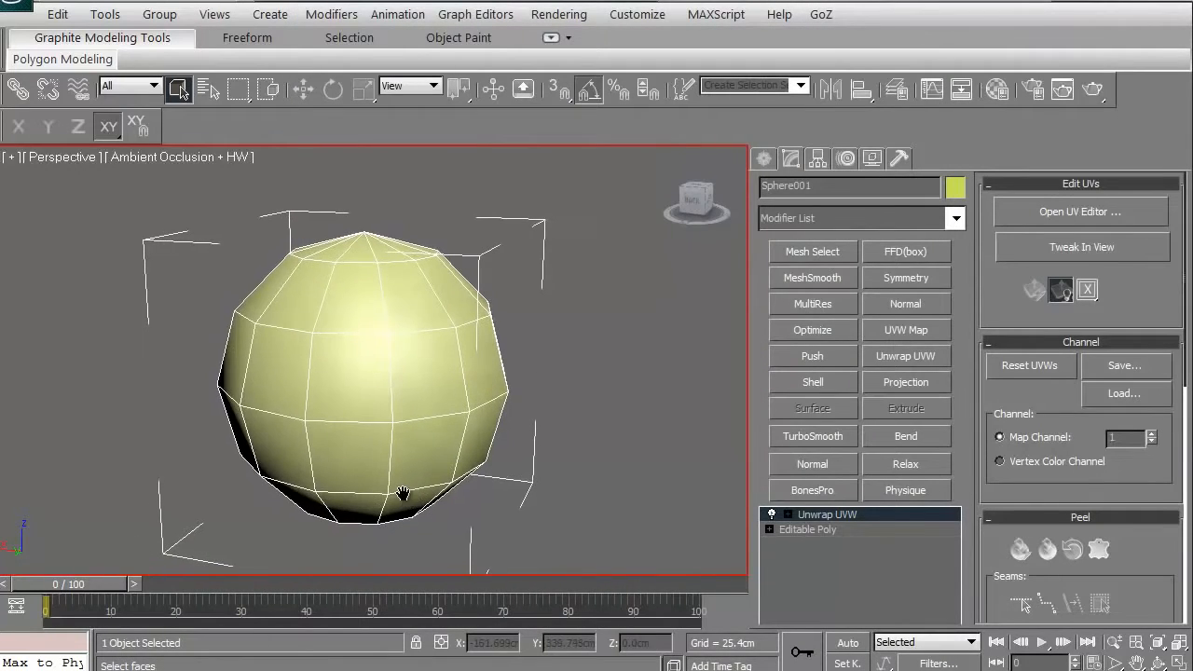
drag(401, 494, 446, 433)
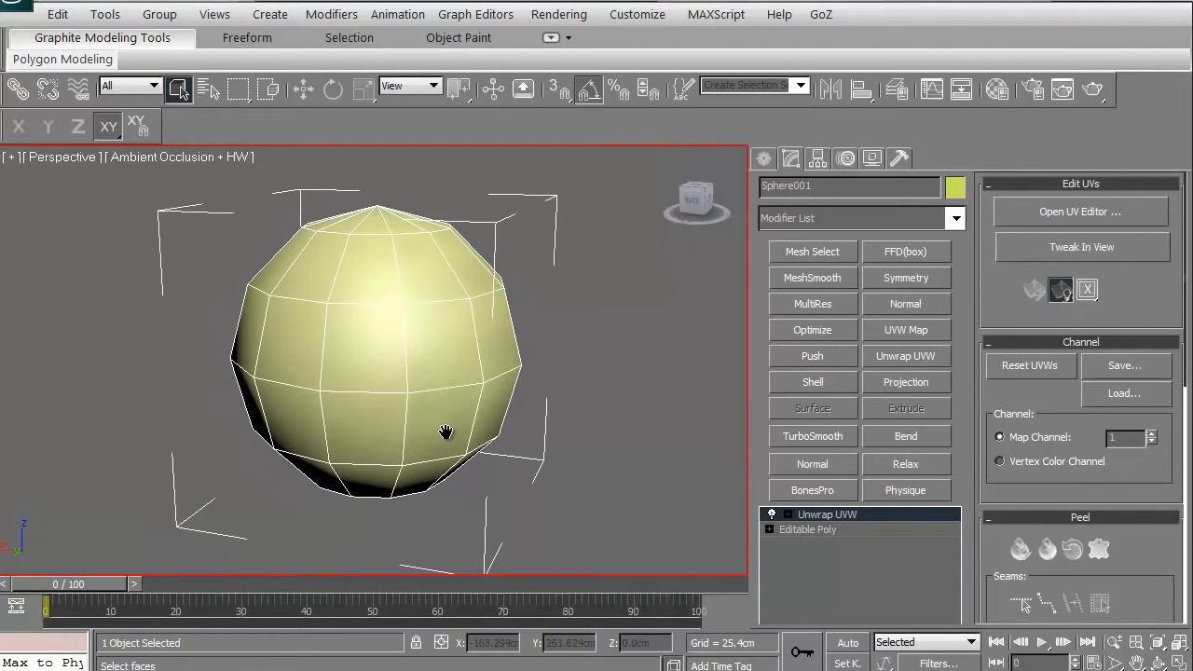
click(1081, 213)
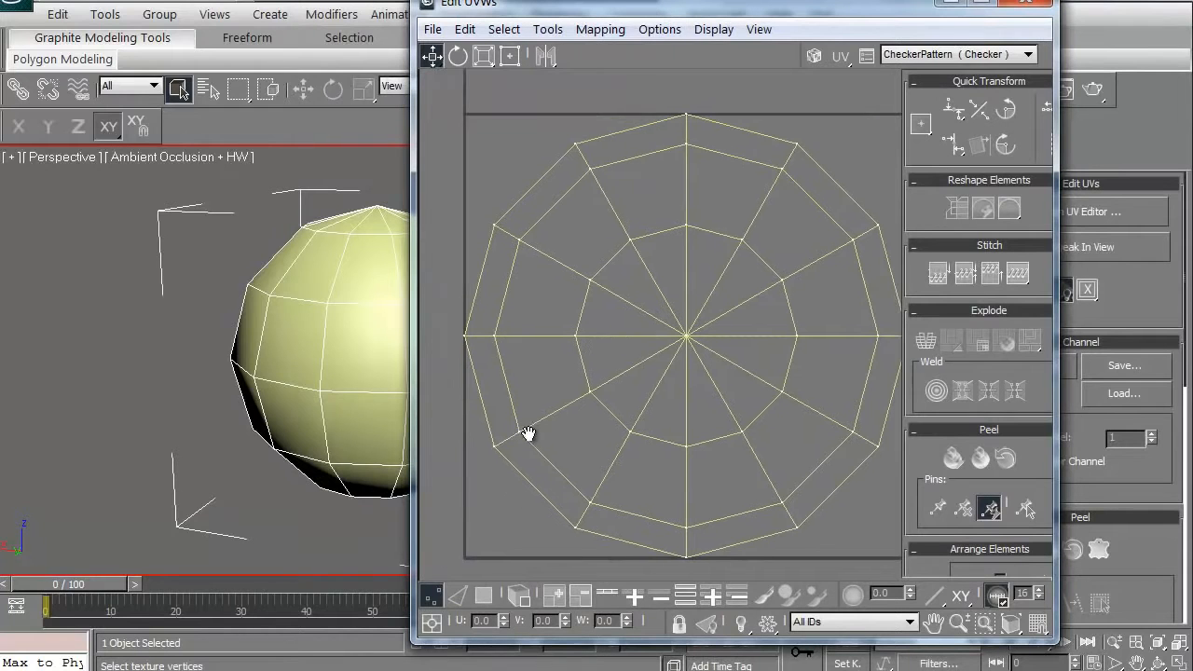
drag(526, 433, 600, 500)
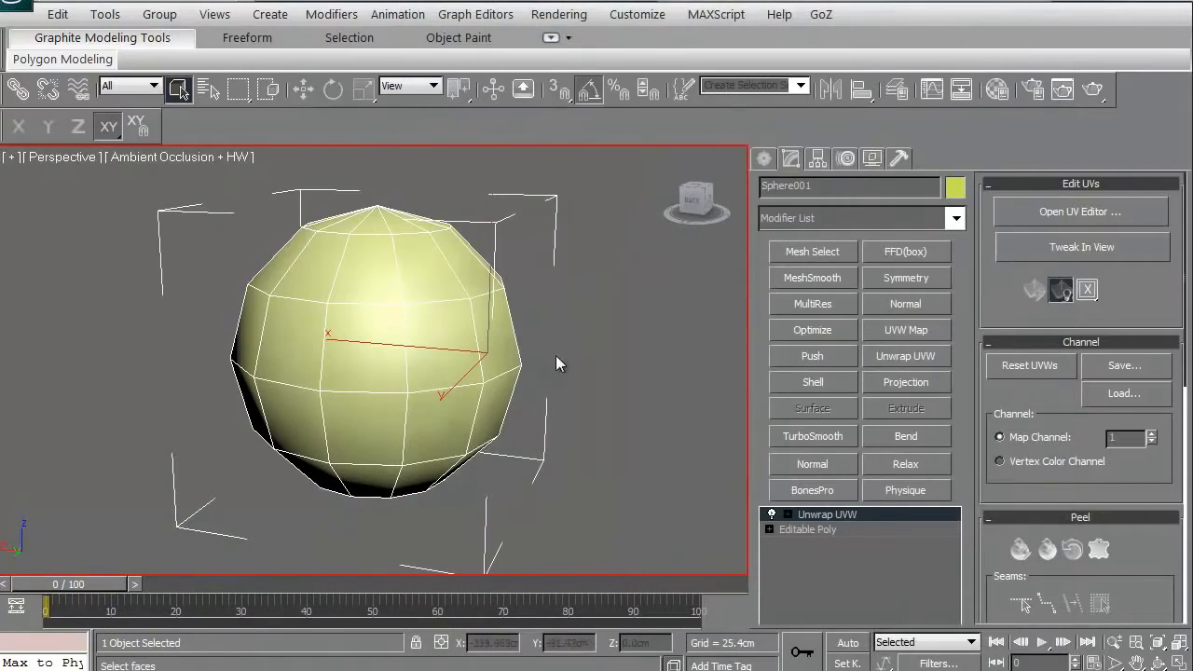
Step through Unwrap UVW's Face, Edge and Vertex levels and select vertices on the sphere's upper part.
click(787, 515)
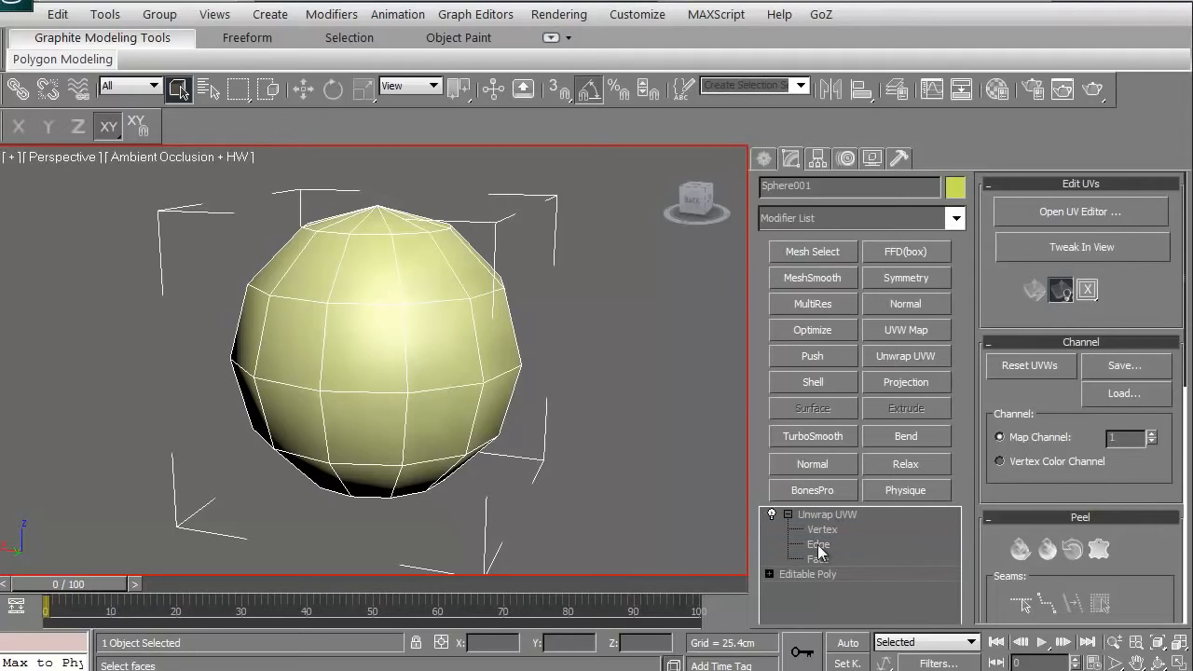
click(817, 559)
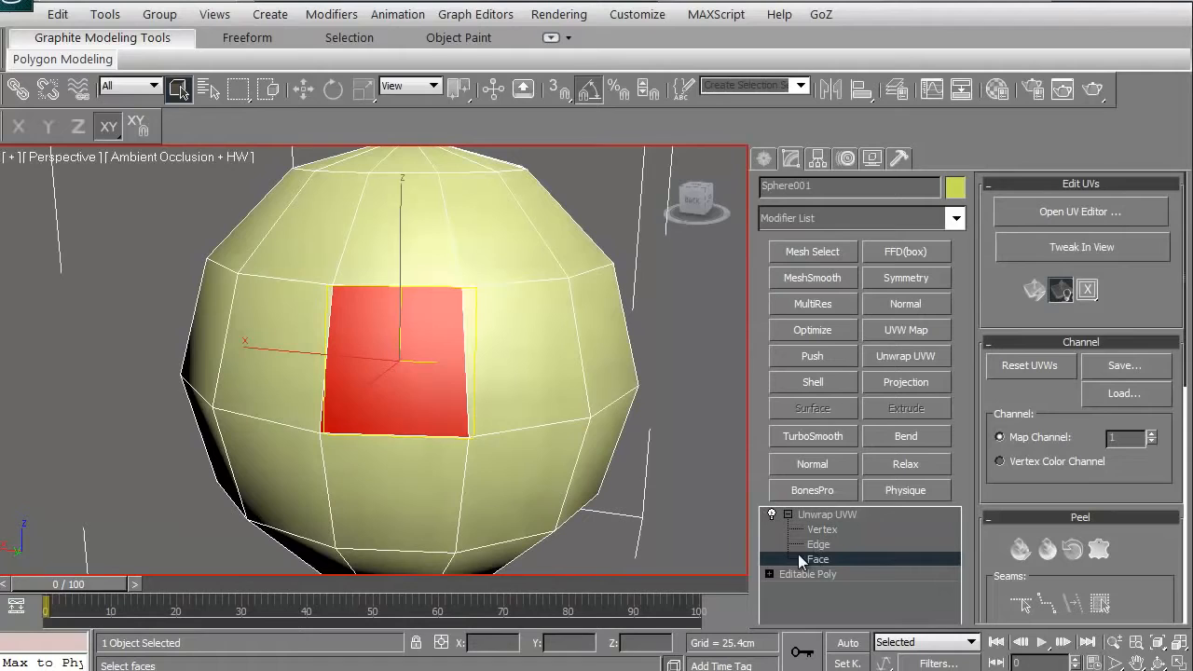
click(818, 544)
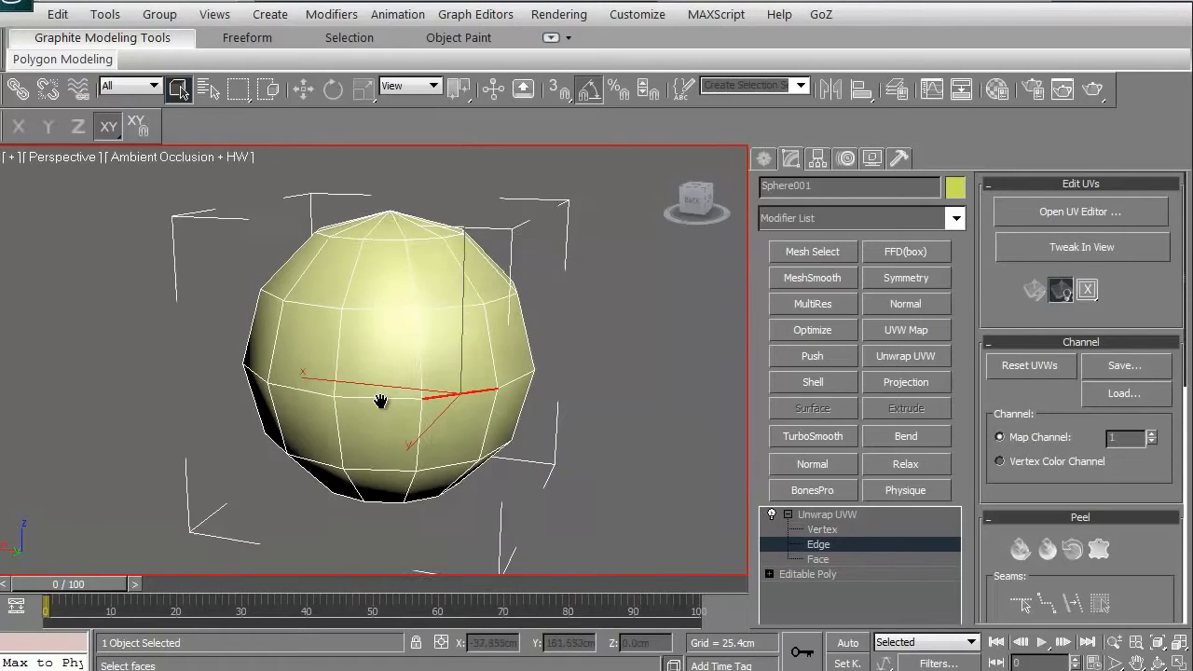
click(824, 529)
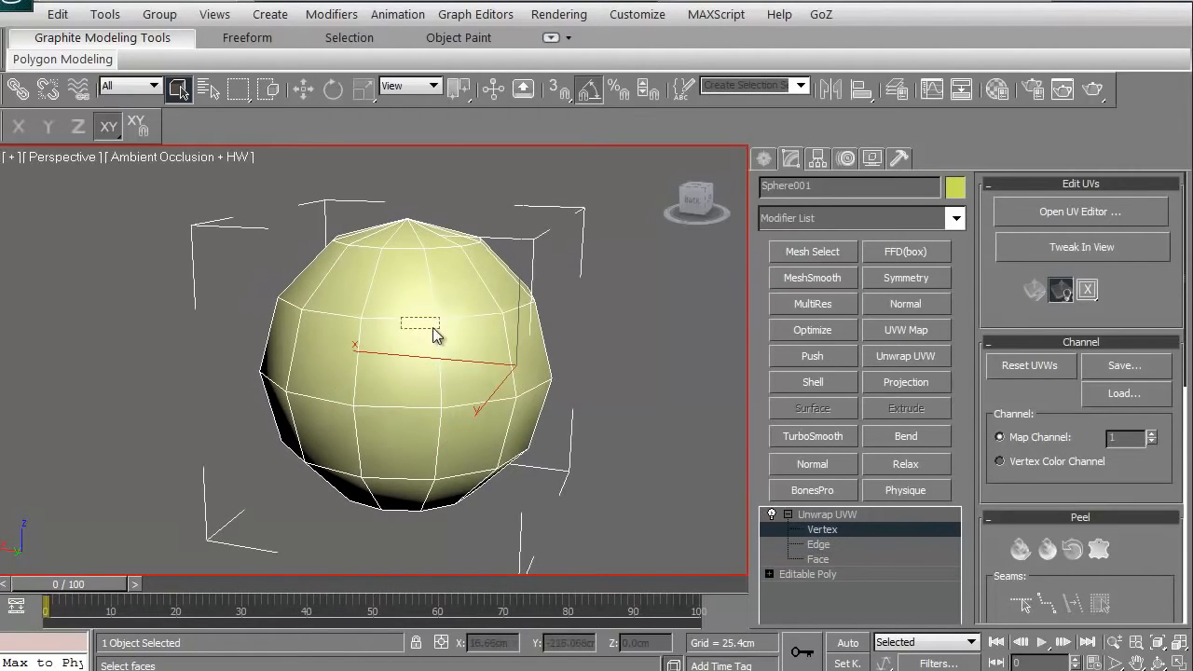
drag(432, 335, 391, 362)
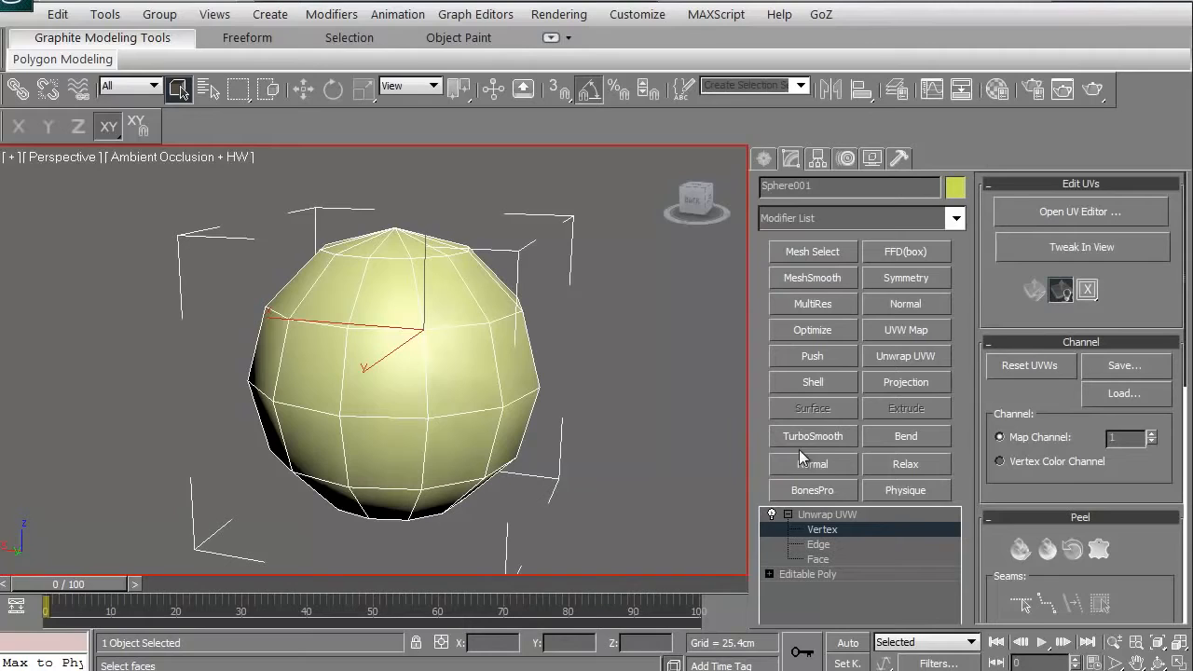
mouse_move(949, 596)
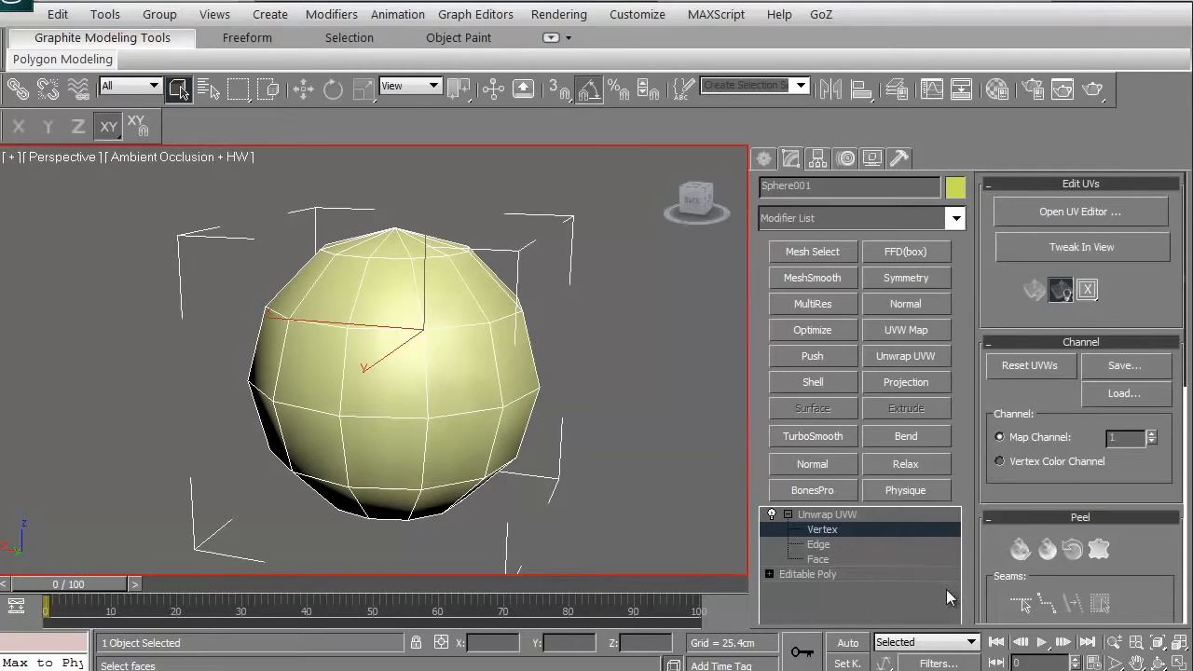
Switch the Unwrap UVW modifier to Edge level for picking the equator loop.
click(818, 545)
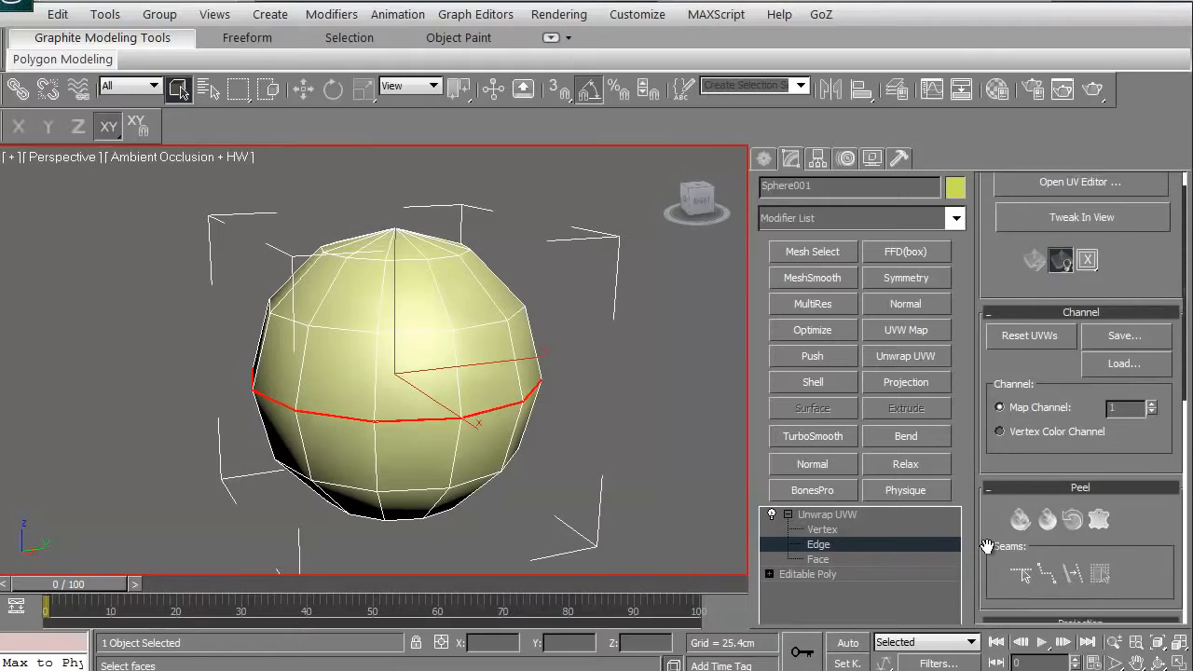
mouse_move(1072, 548)
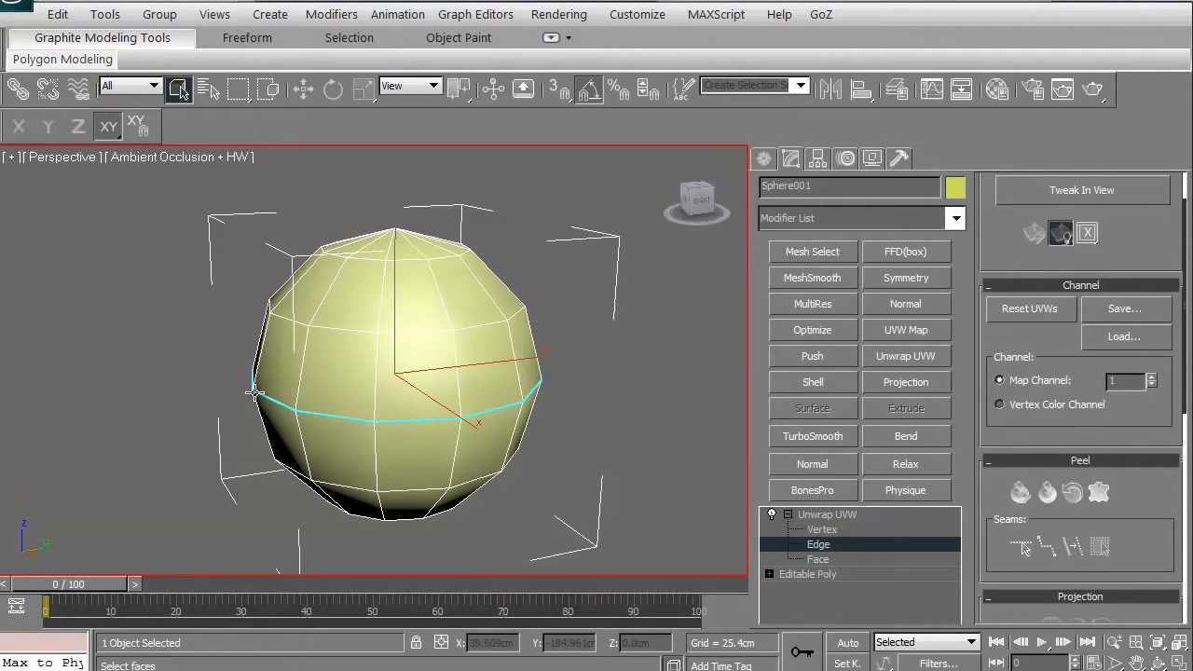
mouse_move(1048, 493)
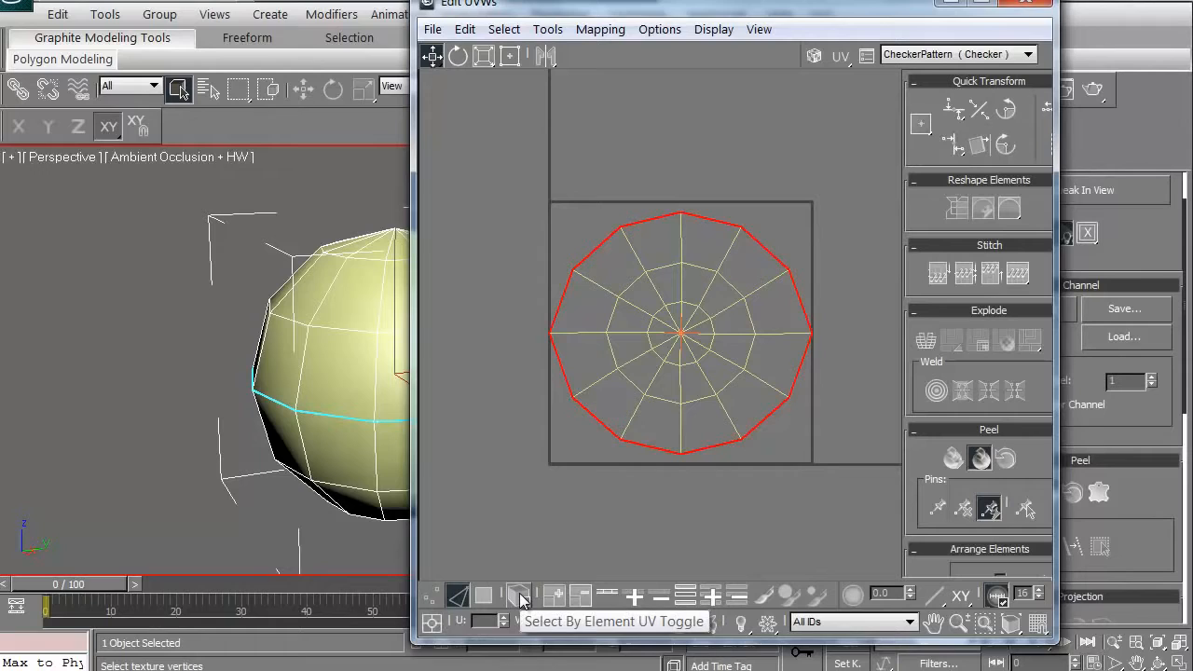
Enable whole-shell UV selection and pick a hemisphere island in the editor.
click(518, 595)
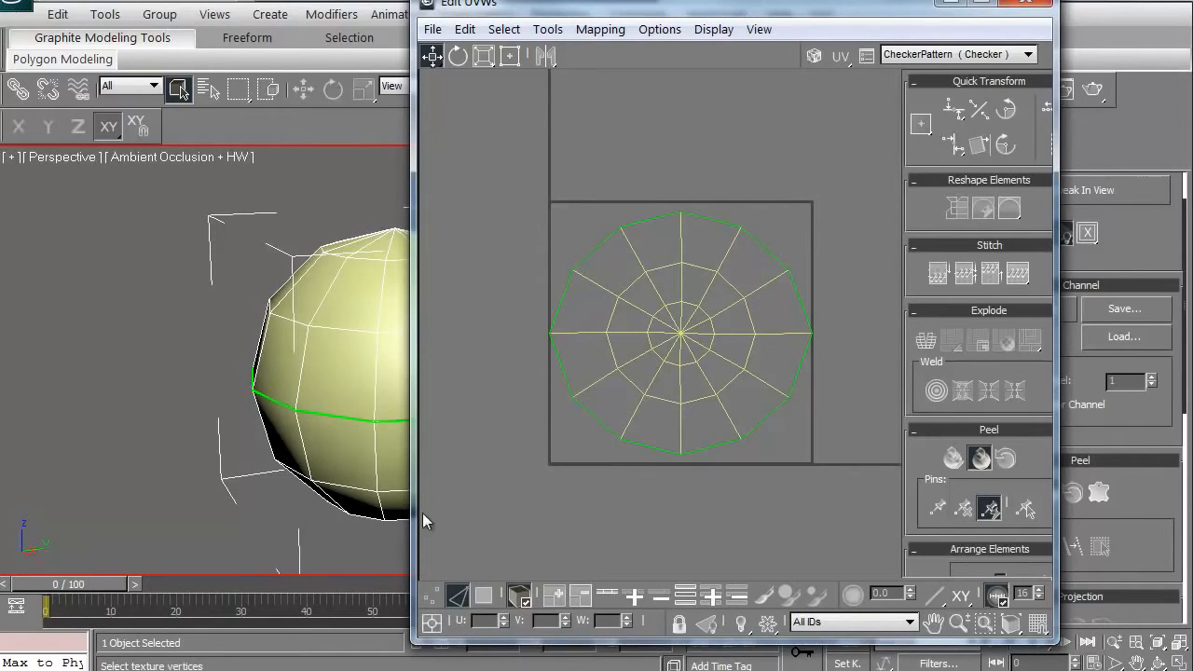
click(645, 273)
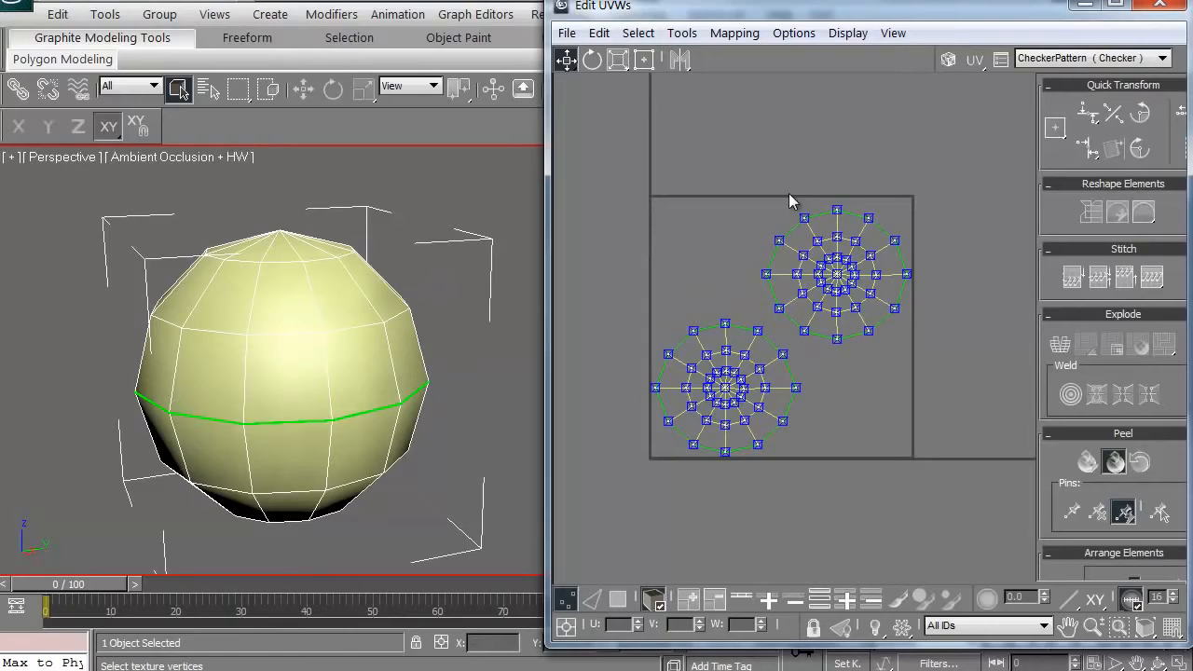
mouse_move(816, 450)
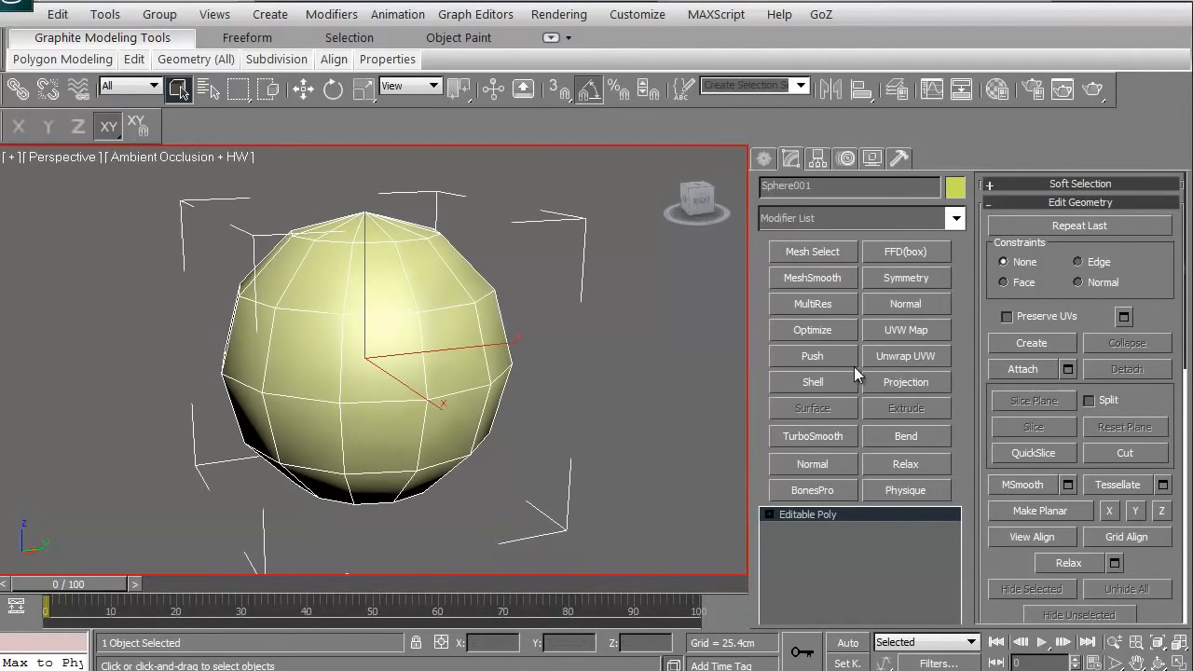
Stack a UVW Map modifier and then a fresh Unwrap UVW onto the sphere.
click(906, 330)
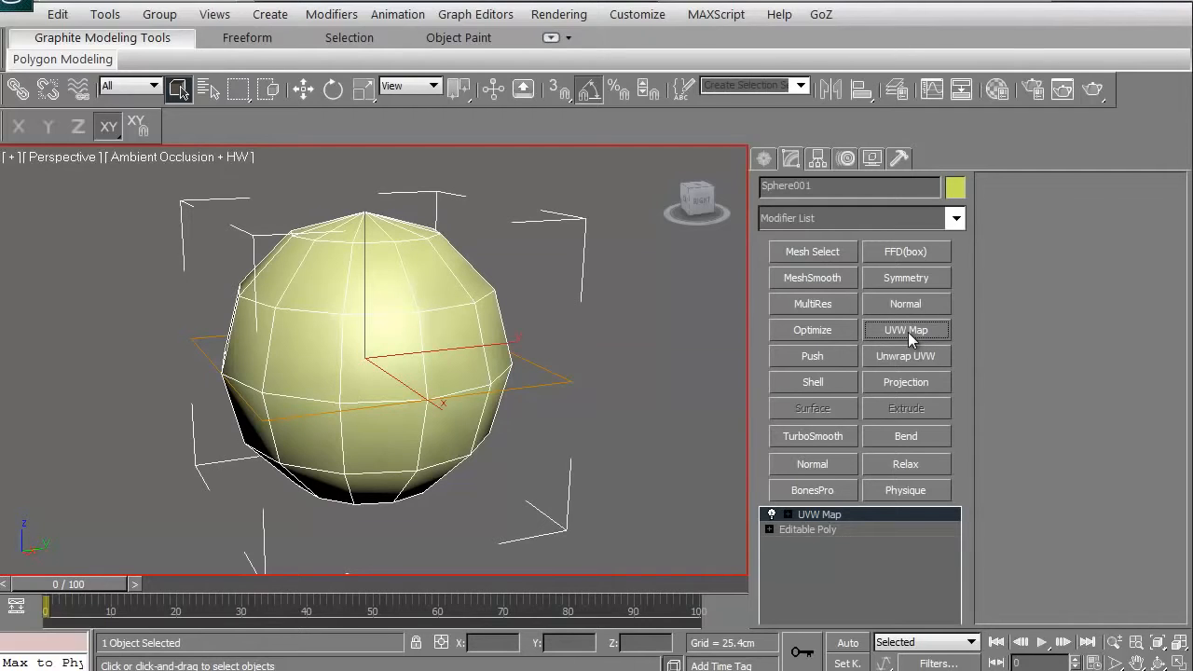
mouse_move(904, 364)
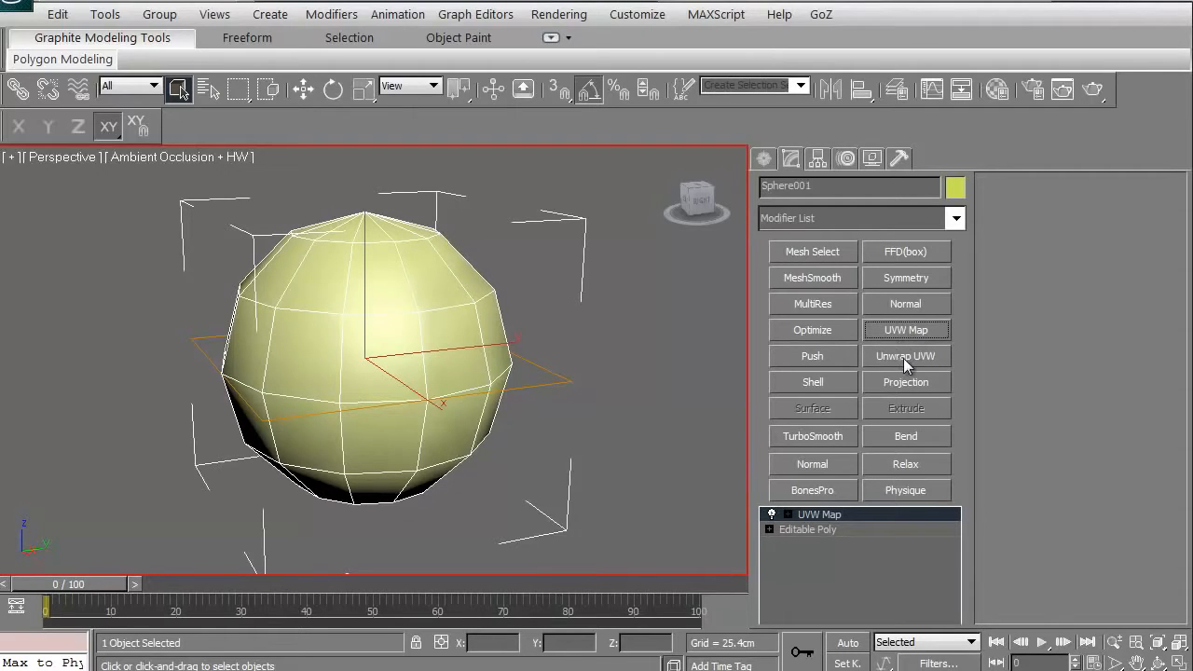
click(906, 356)
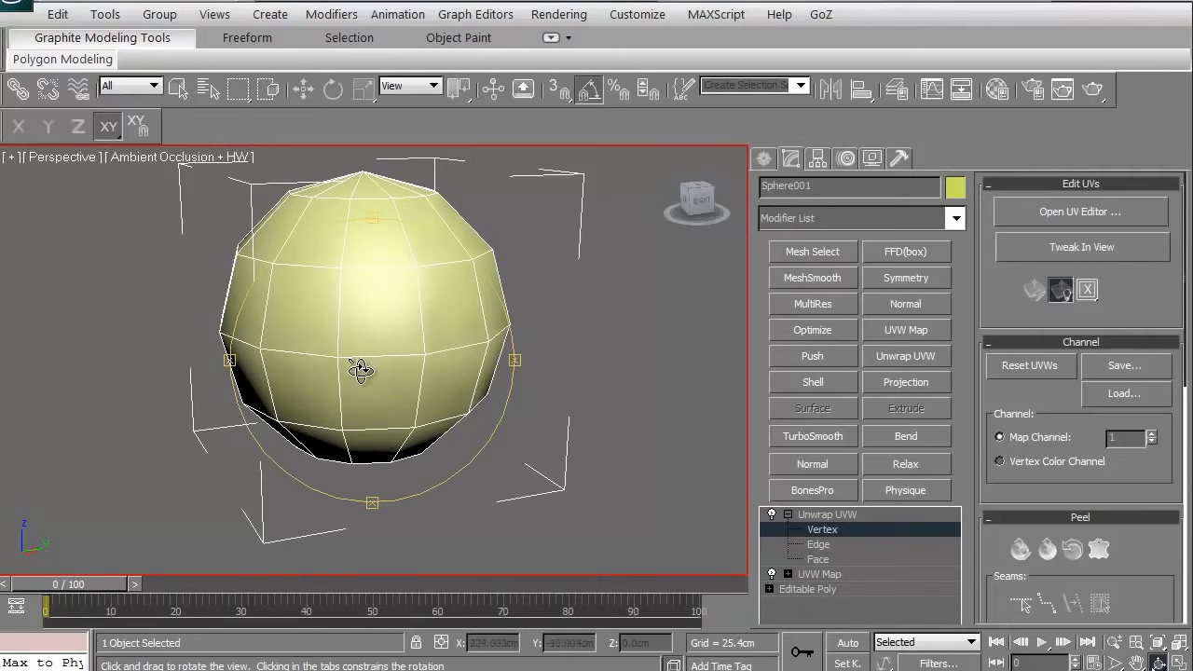
drag(362, 371, 328, 429)
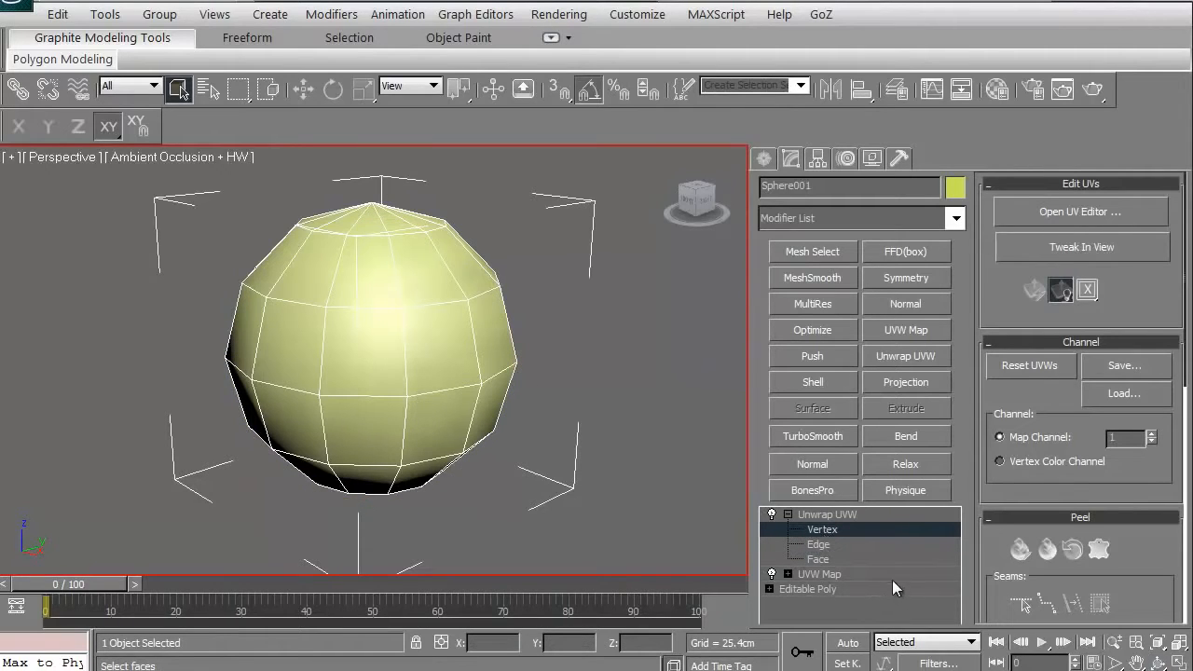
mouse_move(1048, 604)
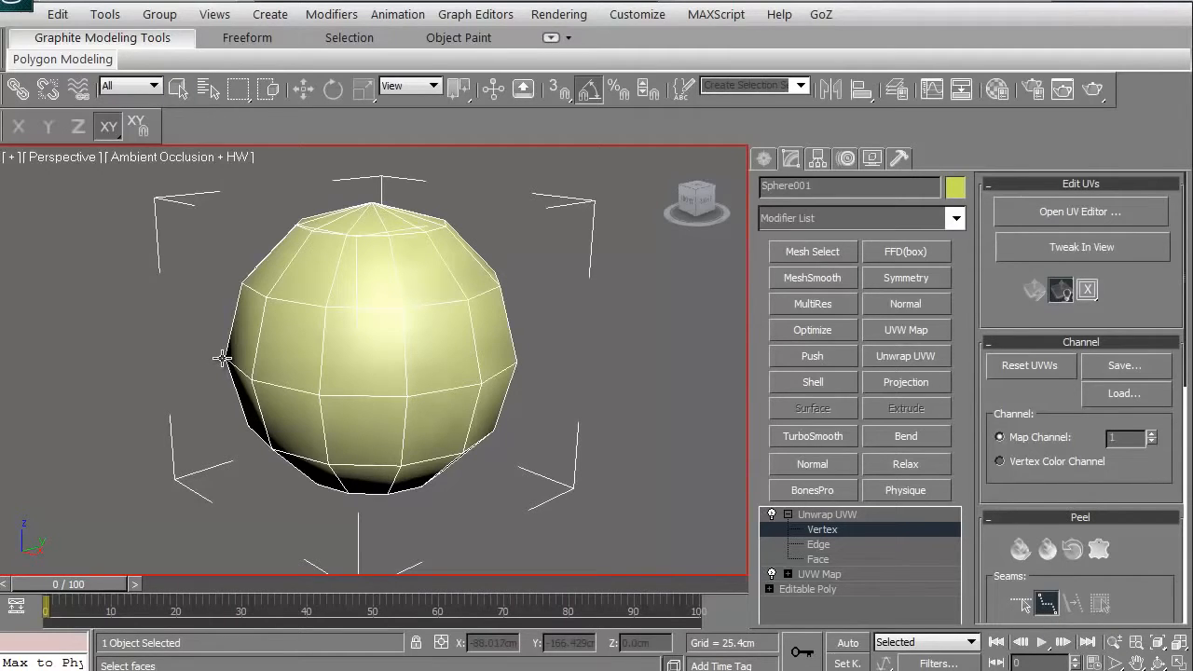
Draw a seam edge loop around the sphere's middle with Point-to-Point Seams.
drag(222, 358, 451, 401)
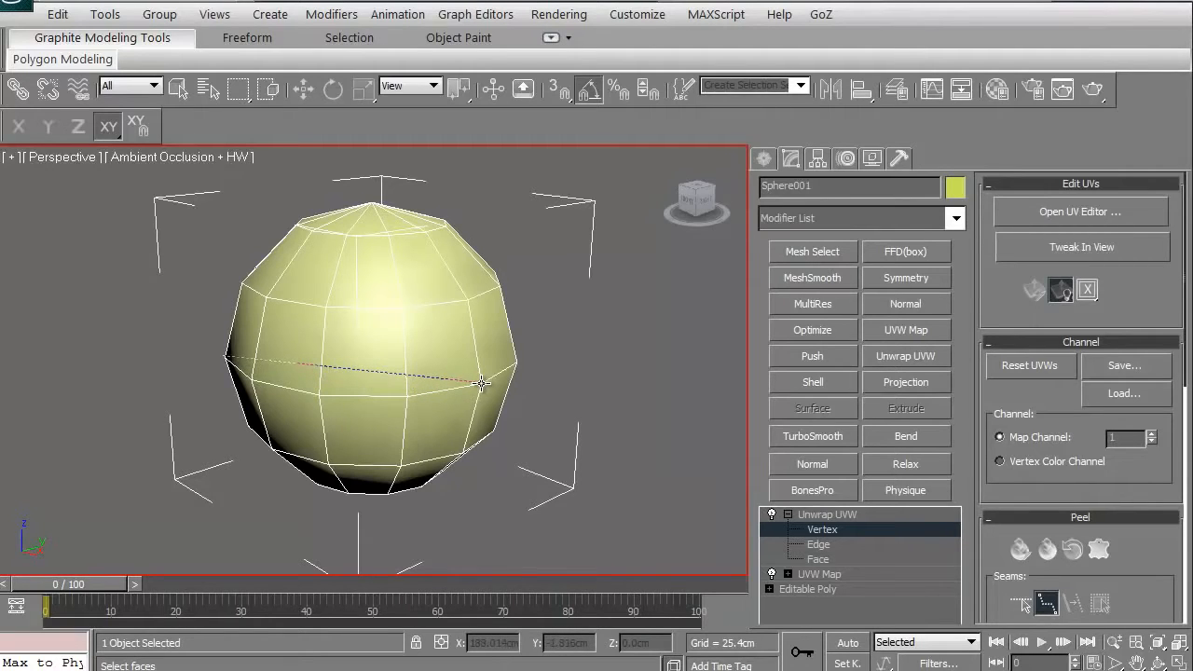
click(466, 376)
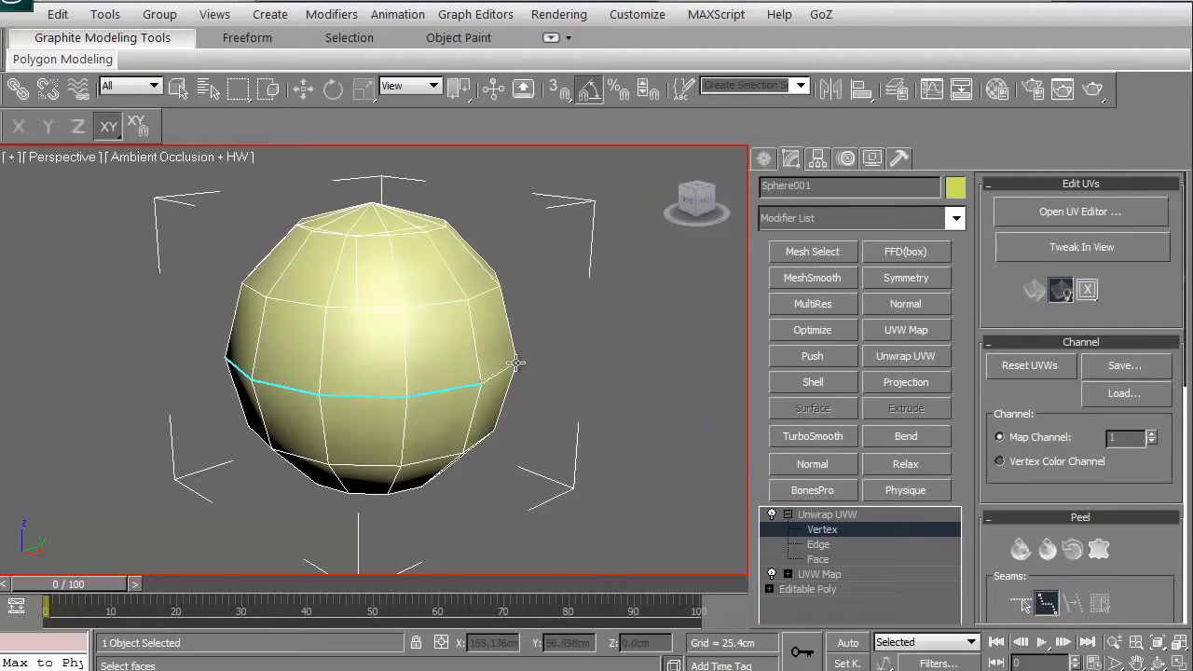
mouse_move(520, 351)
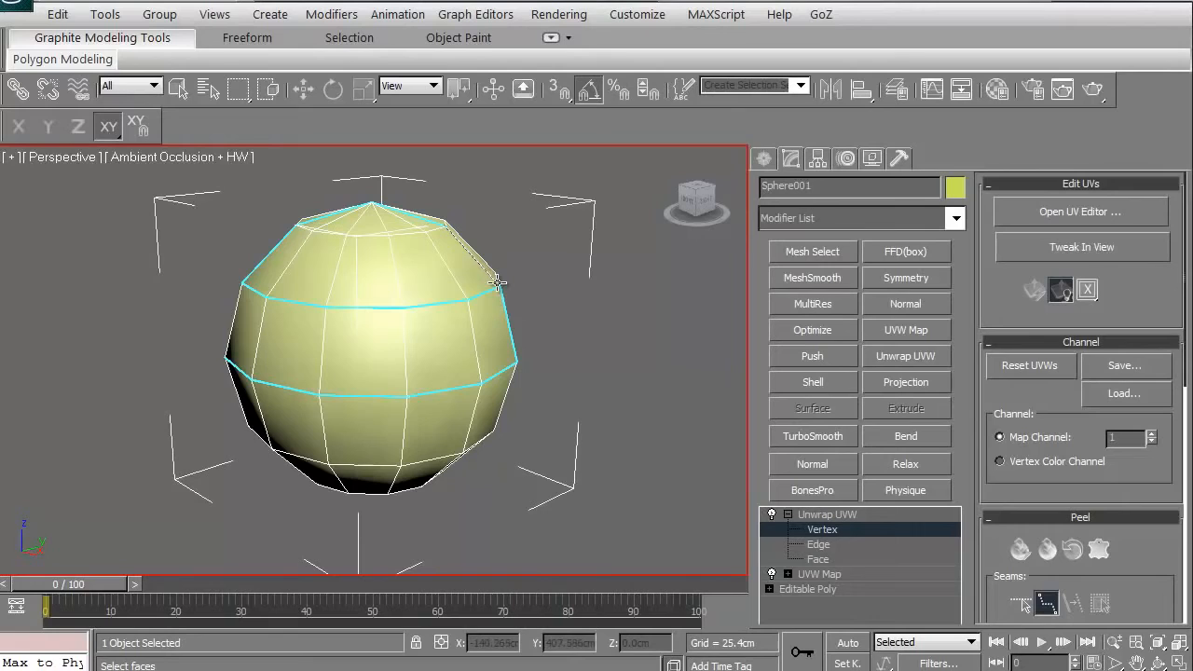
mouse_move(537, 270)
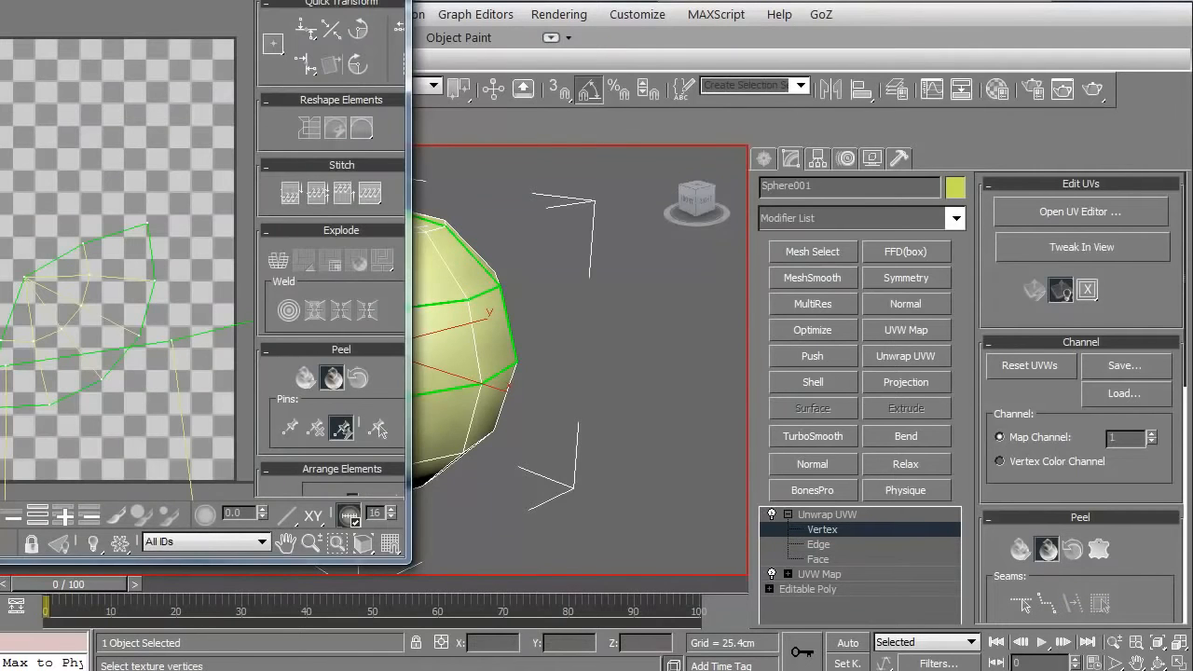
Peel the sphere's UV shells apart along the seams in the Edit UVWs window.
click(1081, 212)
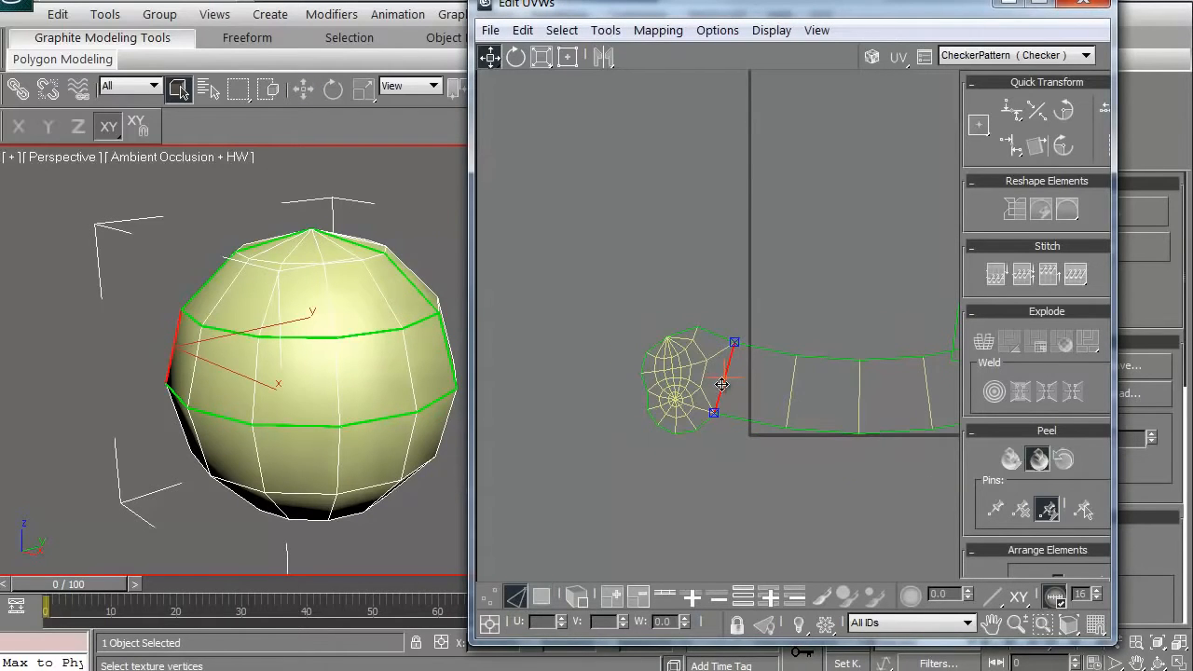
click(604, 29)
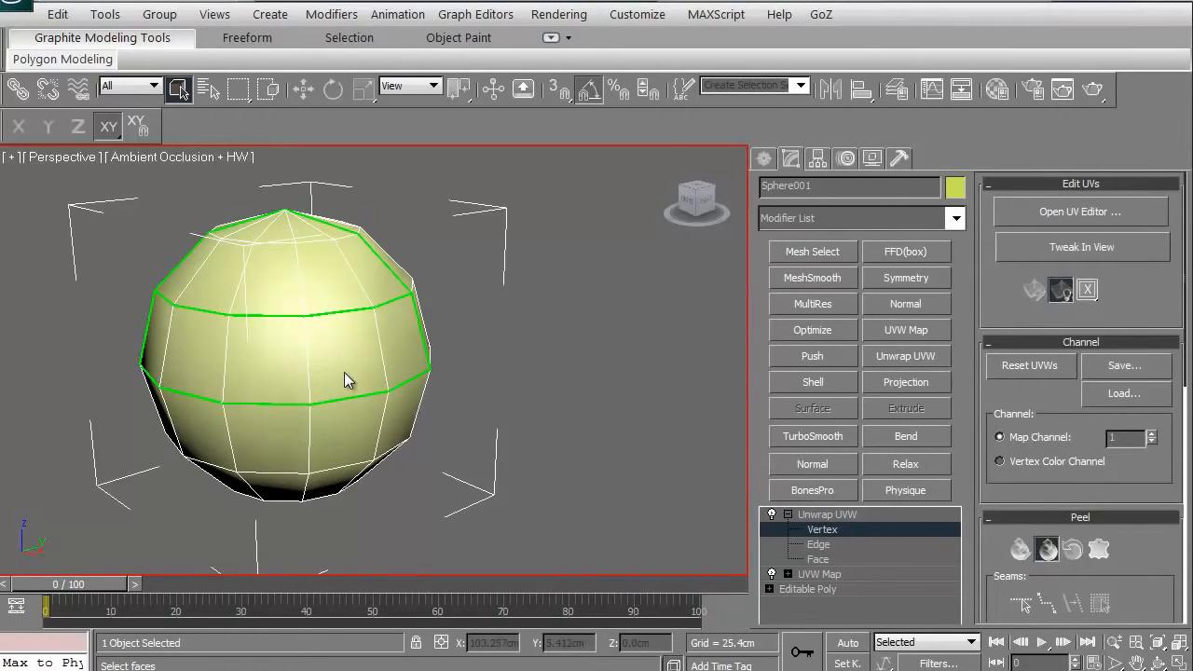
mouse_move(371, 393)
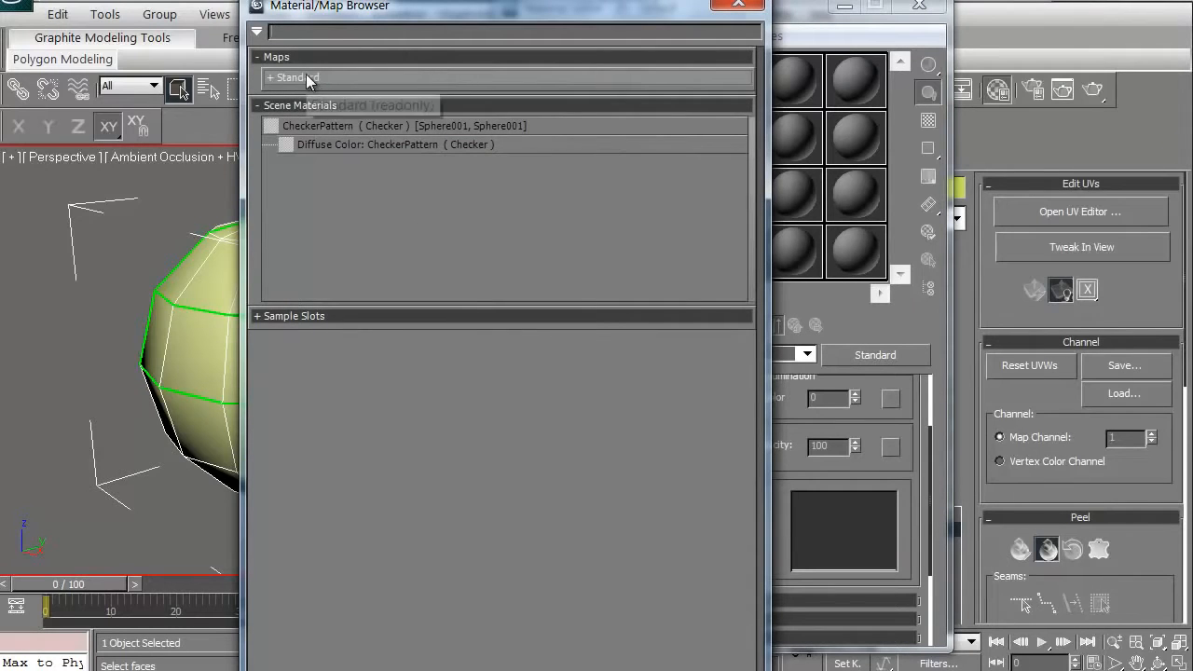
Choose a Checker map from the Standard maps for the material's diffuse colour.
click(293, 78)
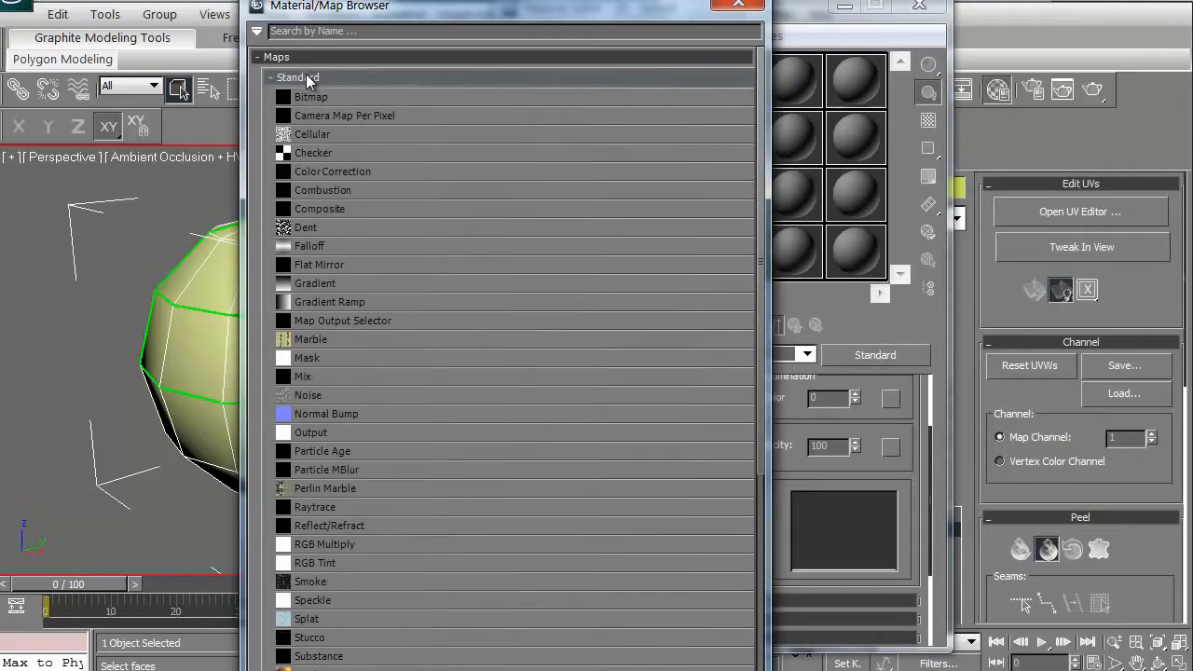
mouse_move(321, 227)
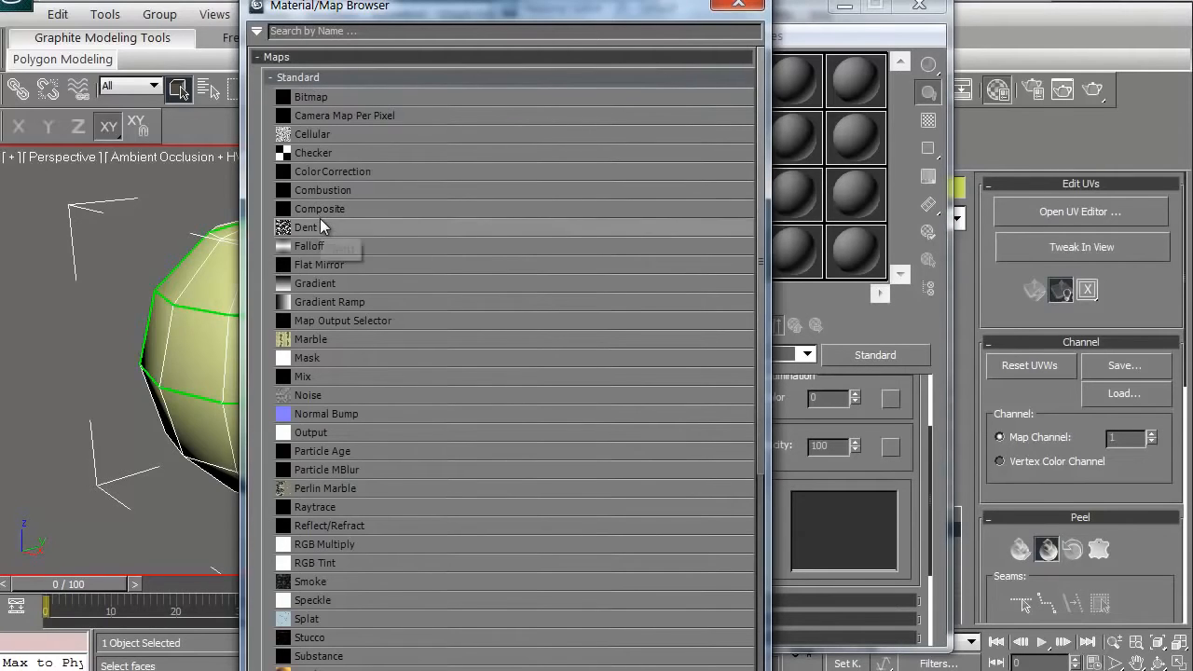
mouse_move(313, 153)
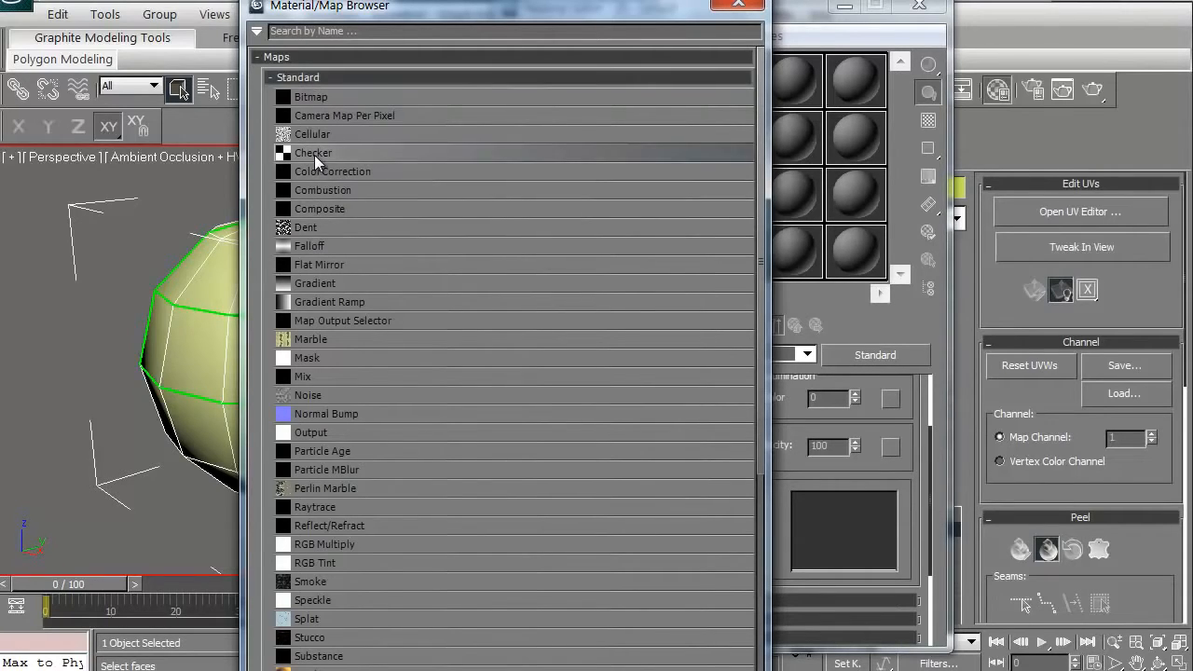
double_click(314, 153)
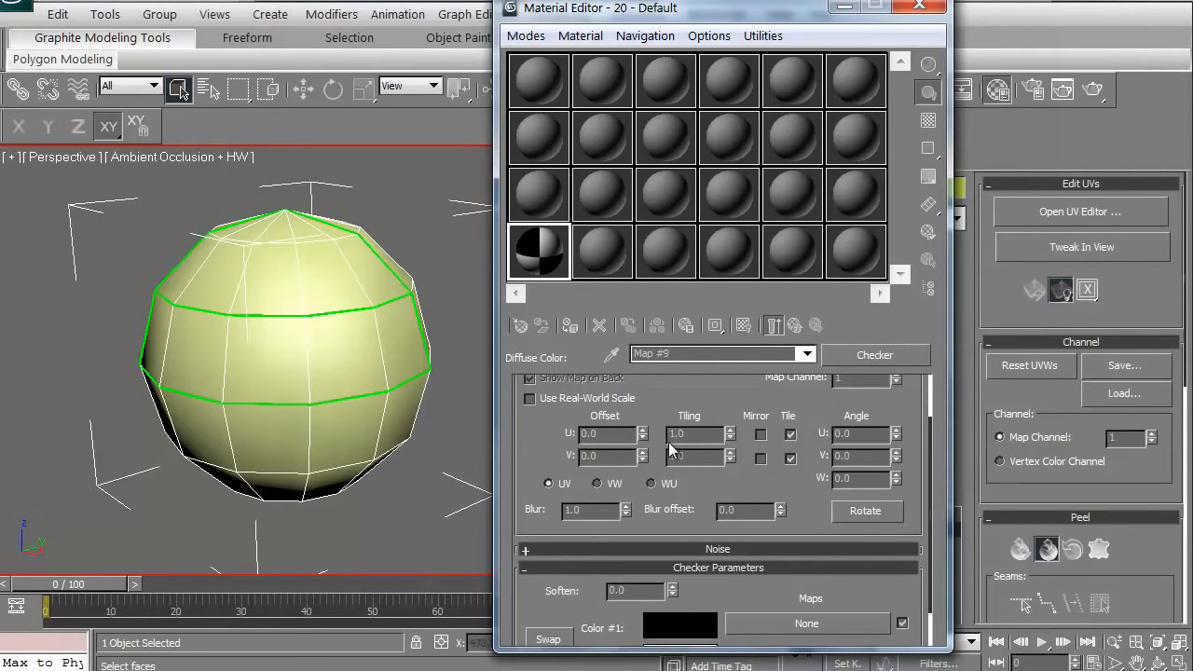
Tile the checker 10 times, assign it to the sphere, show it shaded, and close the editor.
text(10.0)
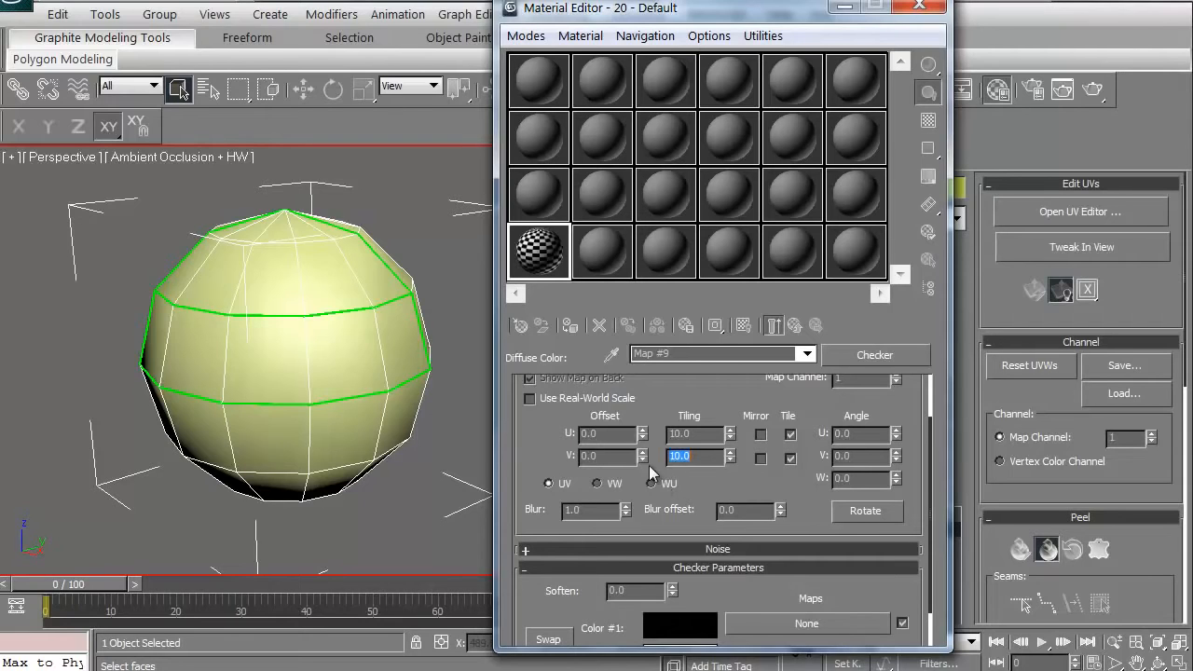
click(569, 324)
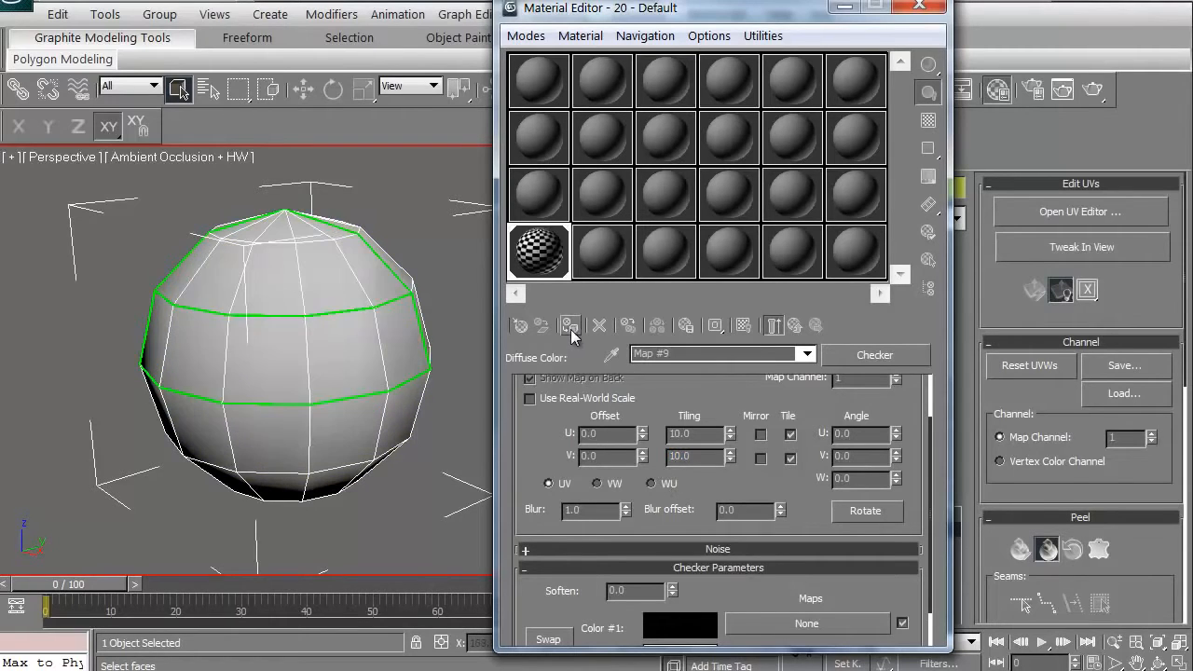
click(744, 325)
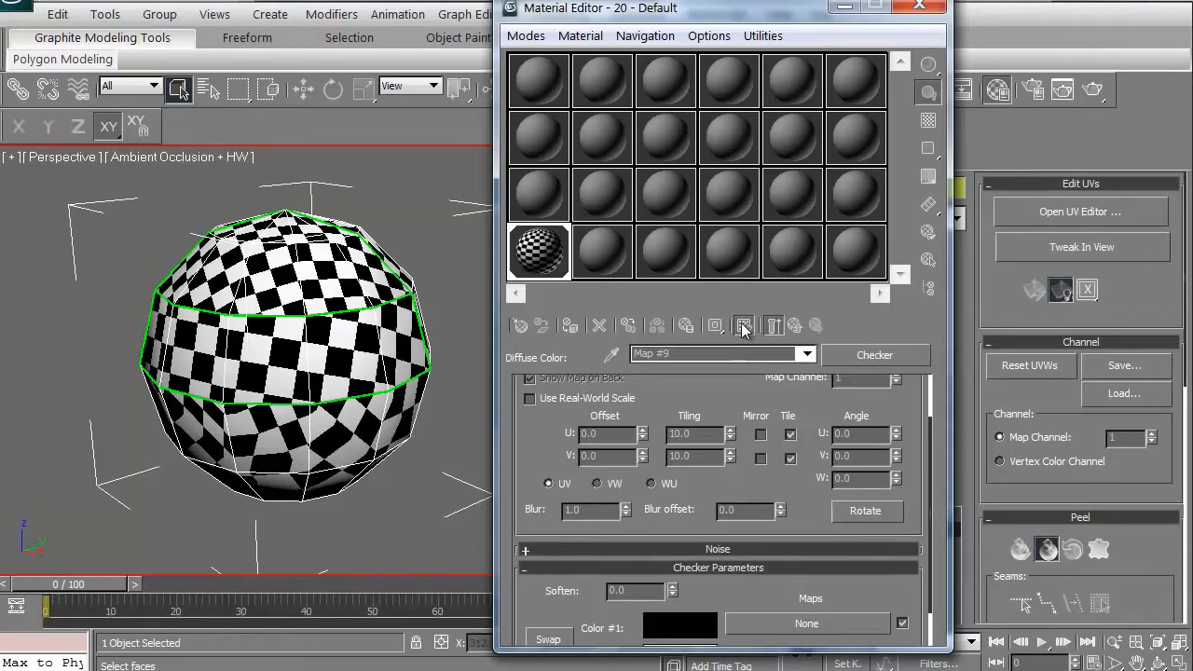
mouse_move(744, 324)
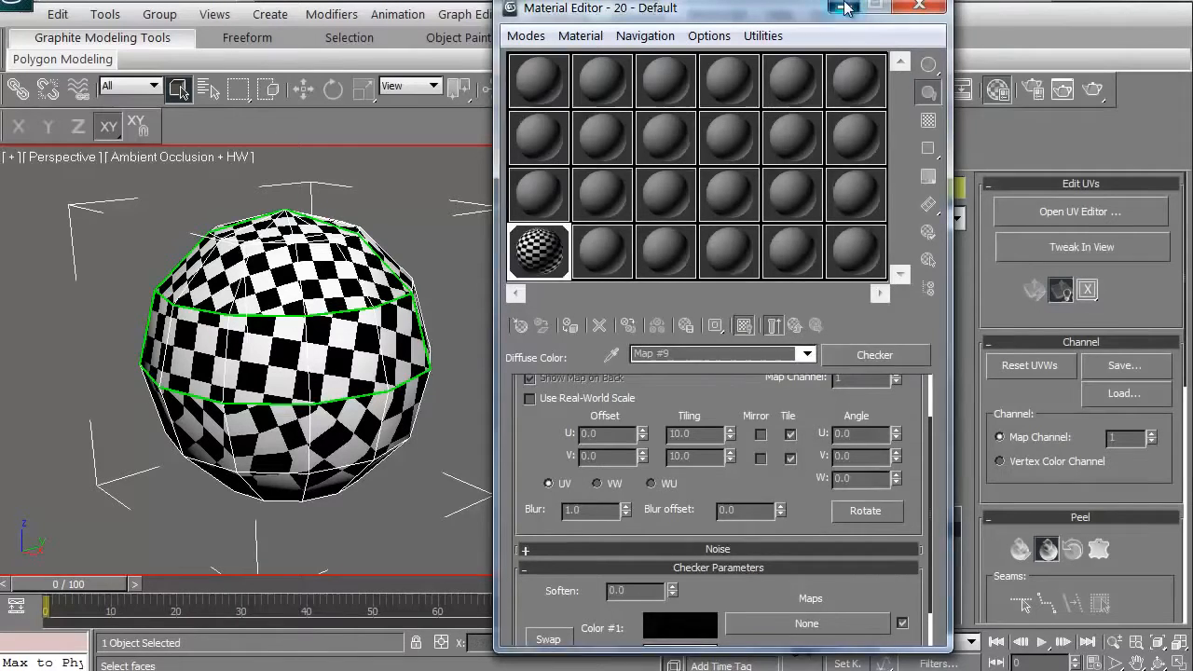
click(917, 8)
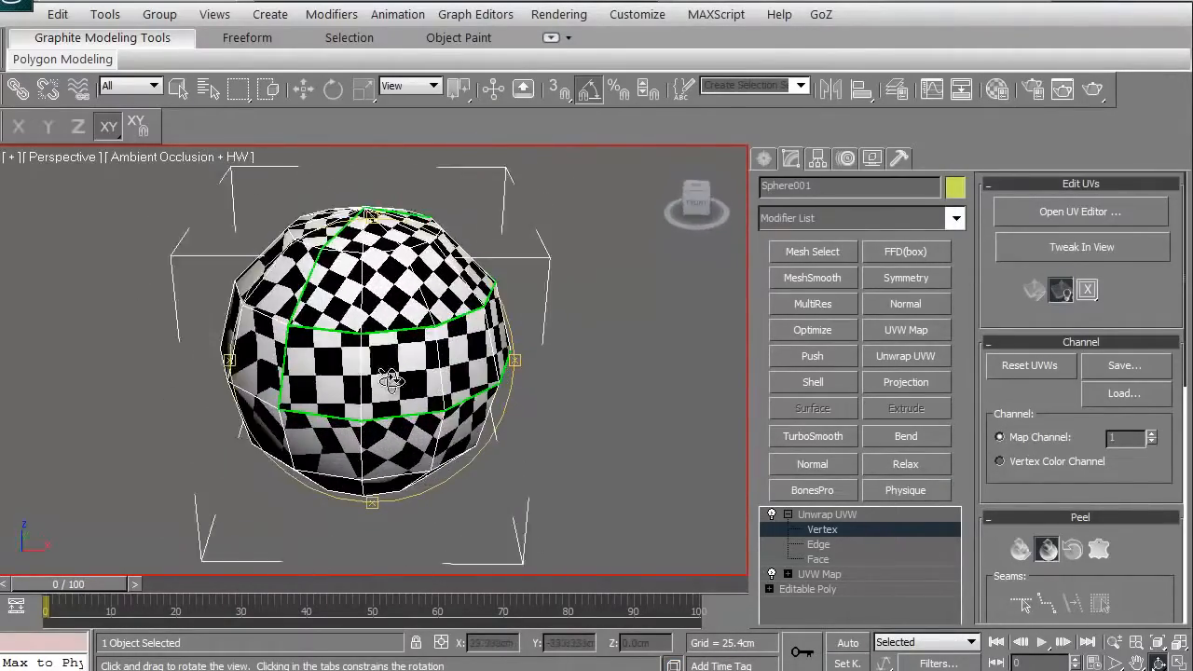
drag(391, 376, 157, 364)
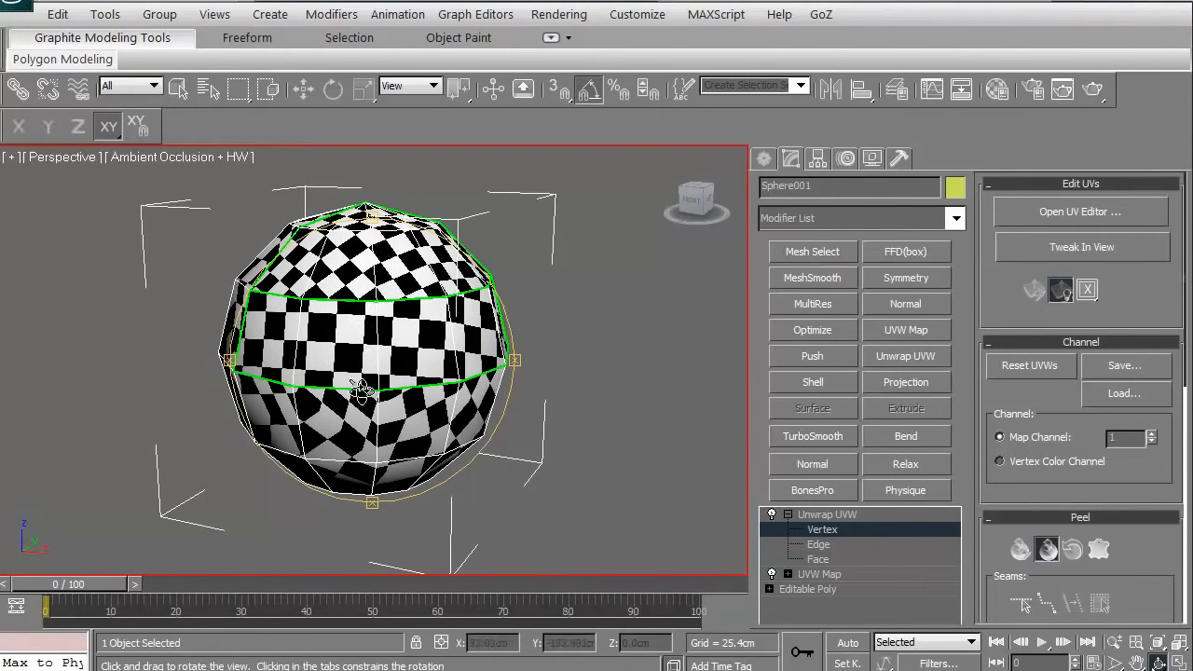
drag(364, 391, 275, 332)
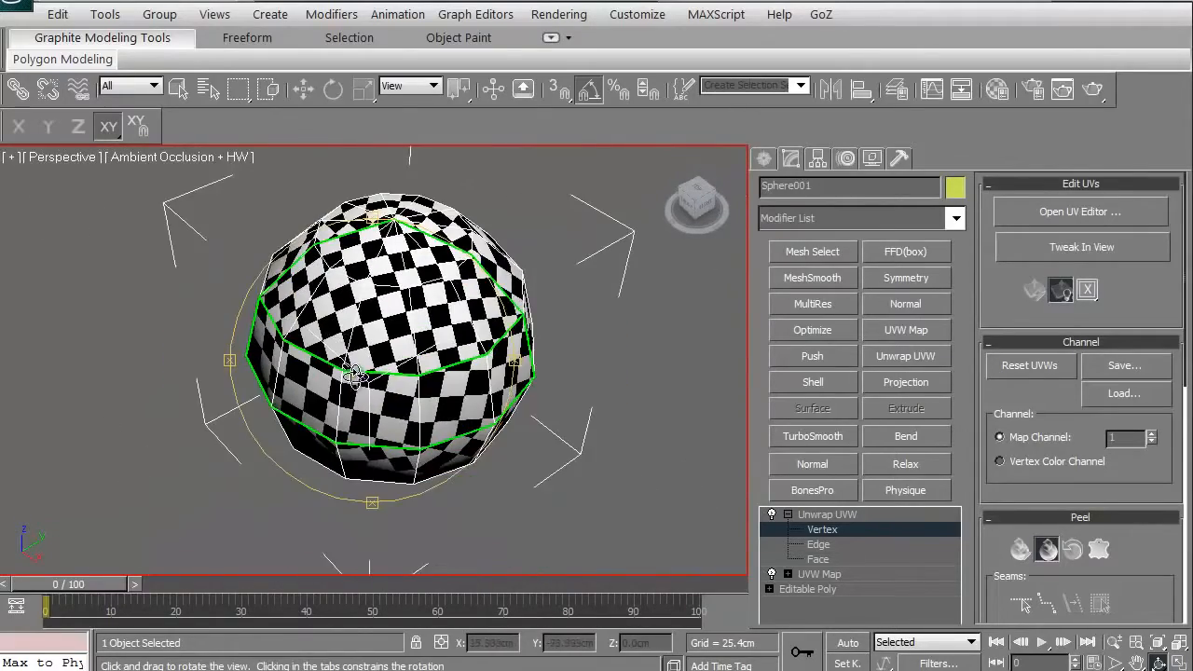
drag(364, 392, 395, 364)
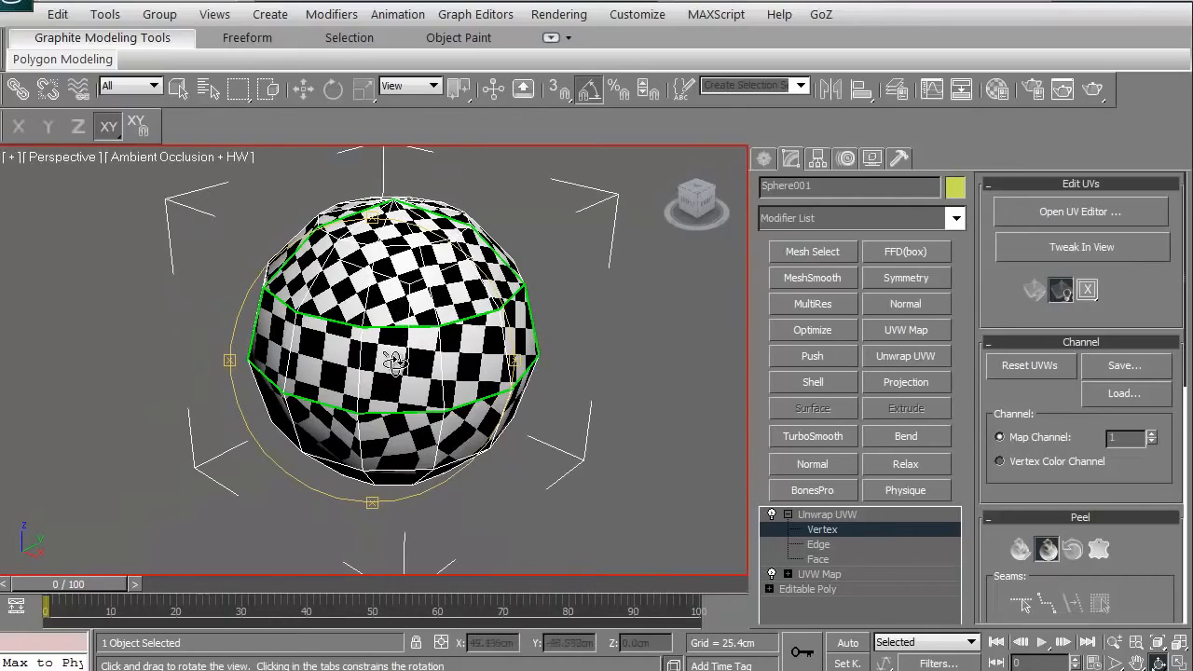
click(1081, 212)
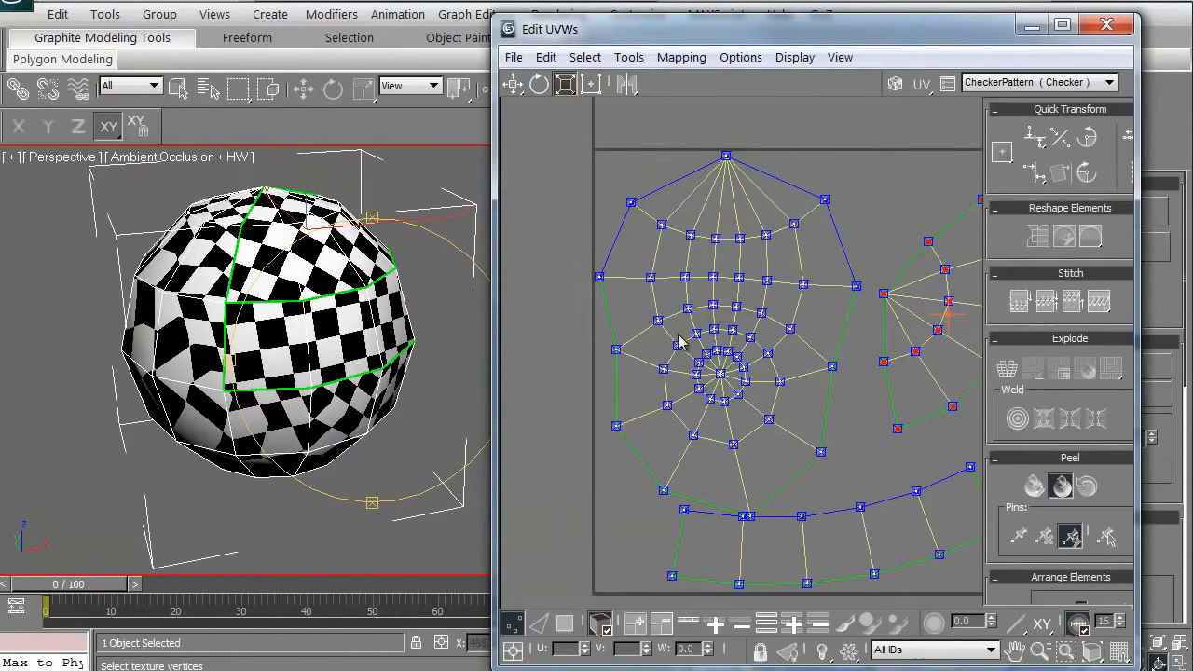
mouse_move(705, 250)
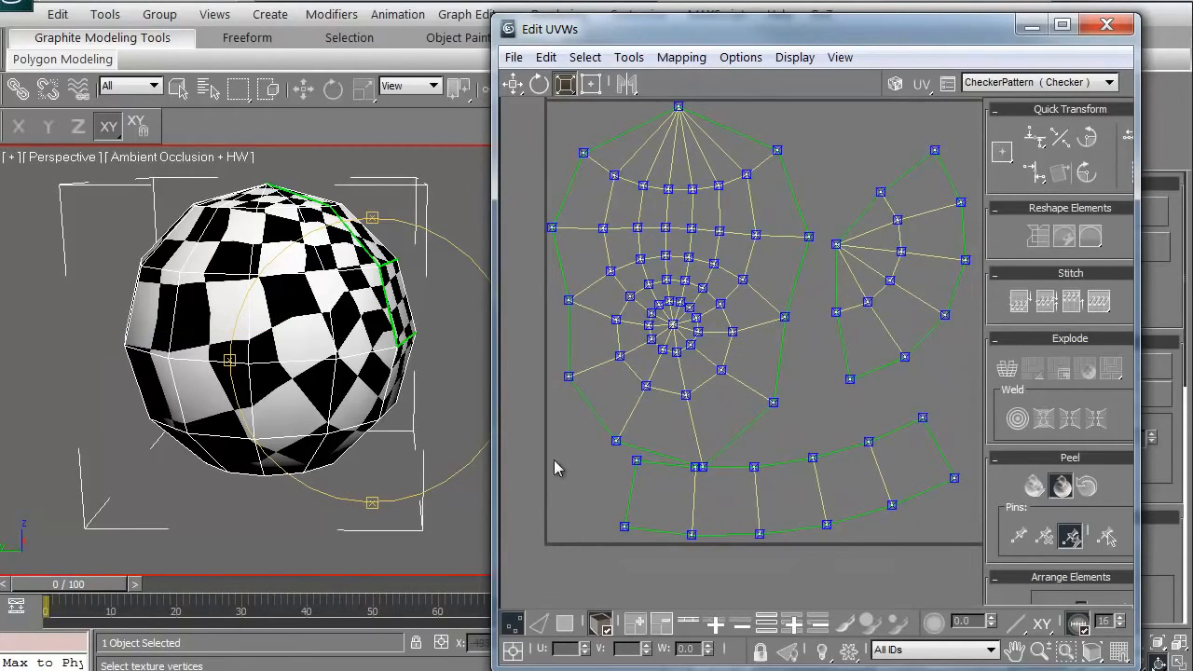
mouse_move(600, 625)
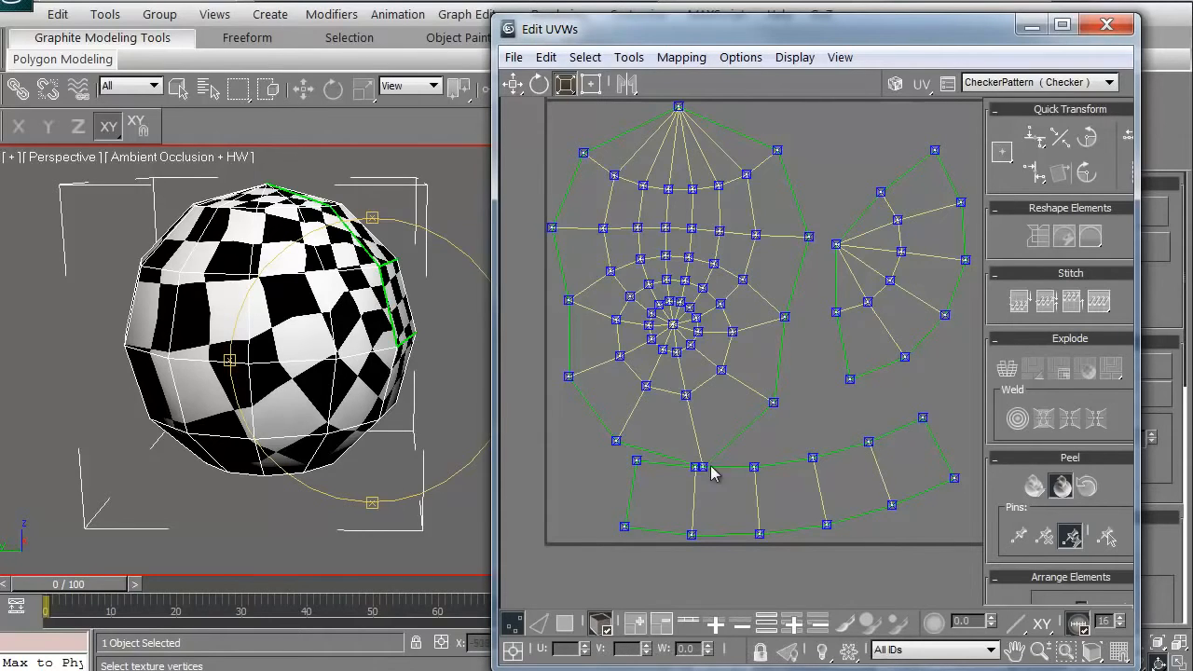
mouse_move(600, 622)
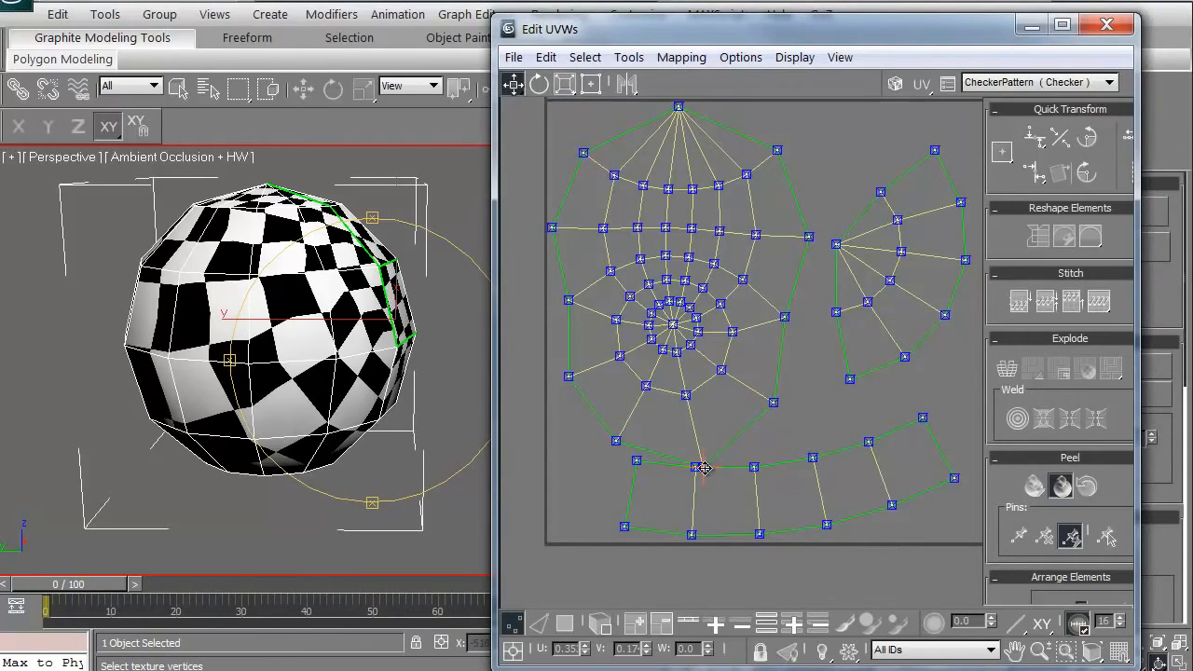
Scale the sphere's peeled UV shells up for smaller, even checkers and close the UV editor.
drag(701, 466, 700, 453)
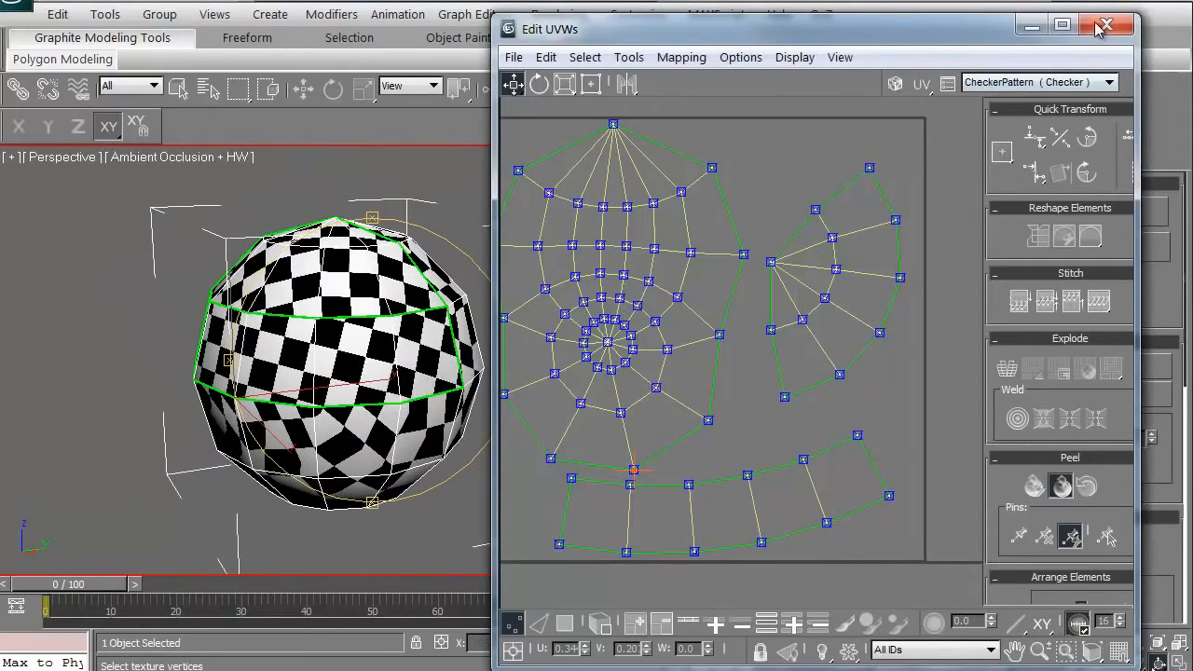
click(1106, 26)
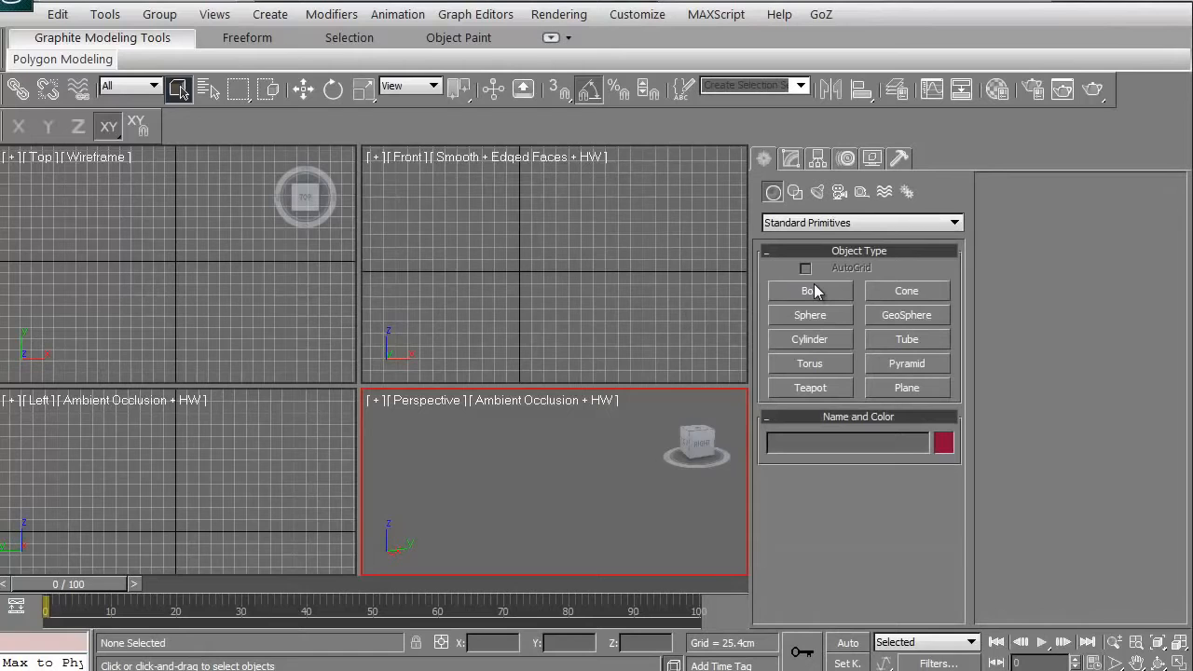
Create a box, convert it to editable poly and add an Unwrap UVW modifier.
click(809, 291)
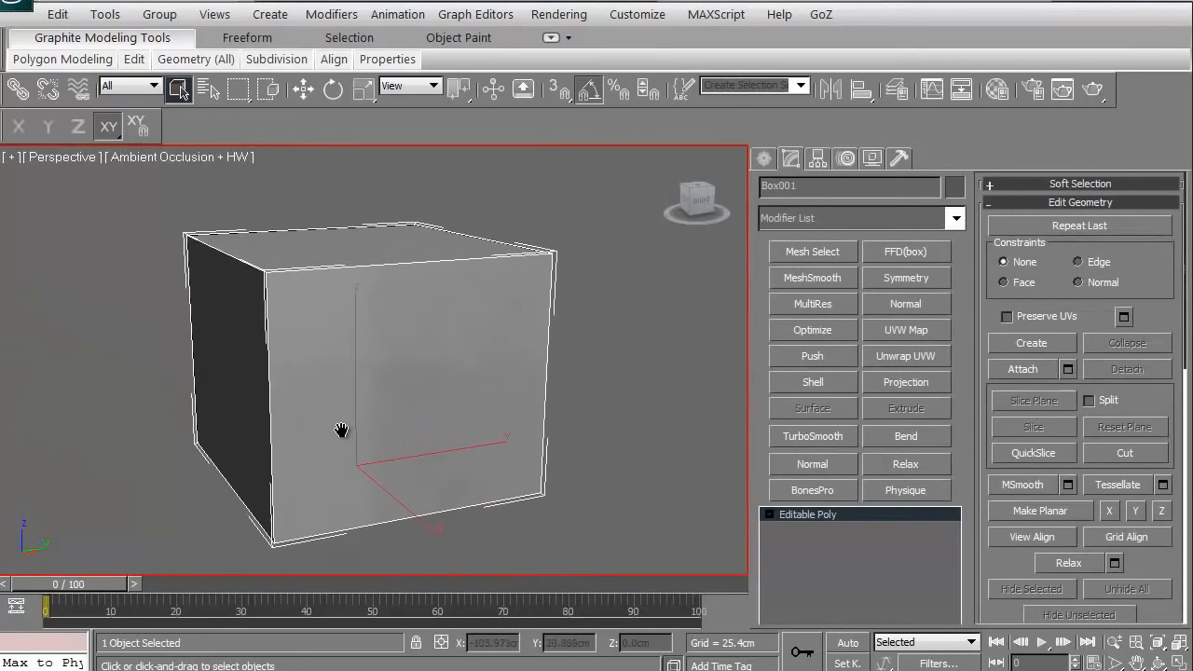
drag(343, 429, 354, 477)
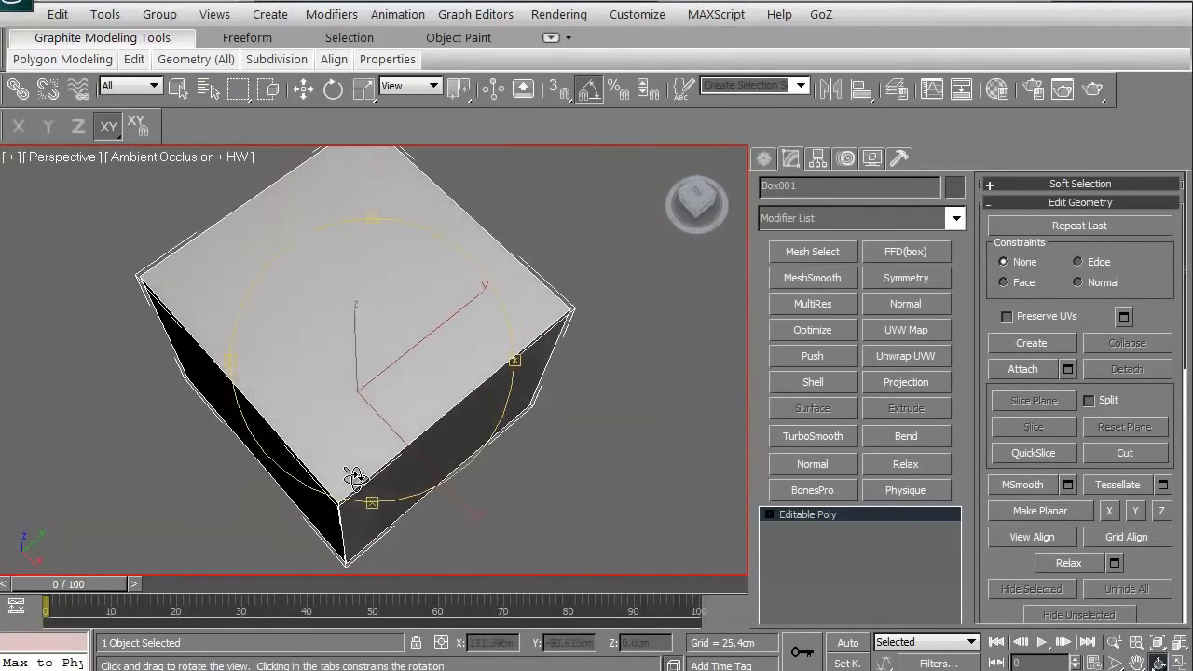
drag(355, 475, 353, 395)
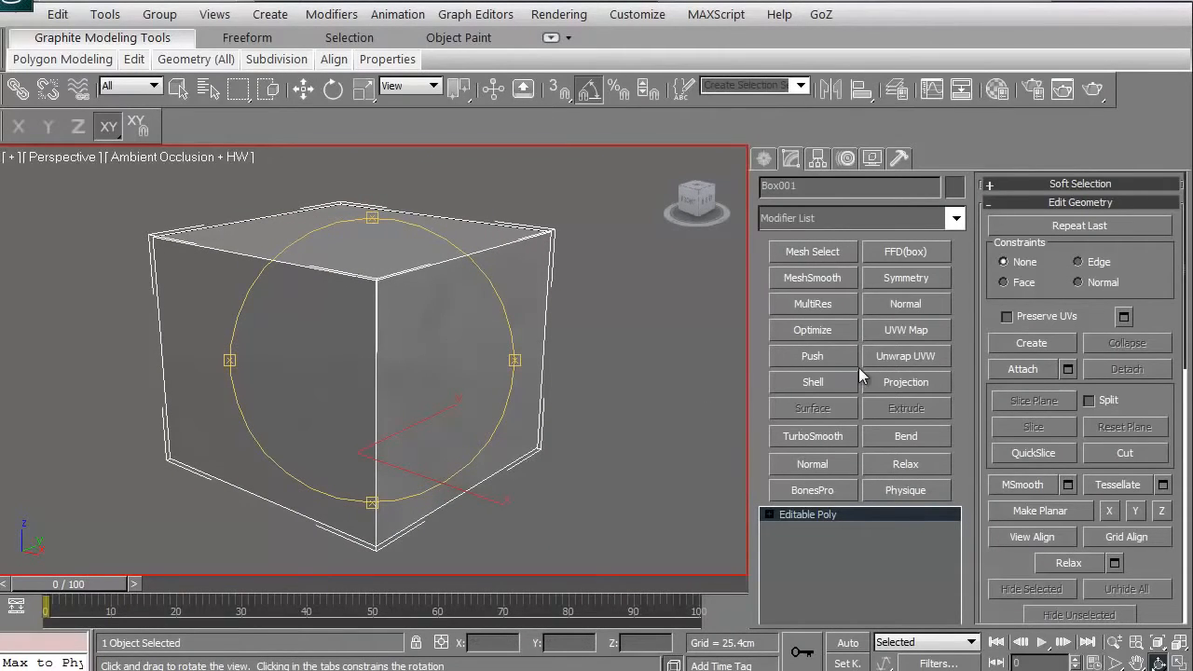
click(906, 356)
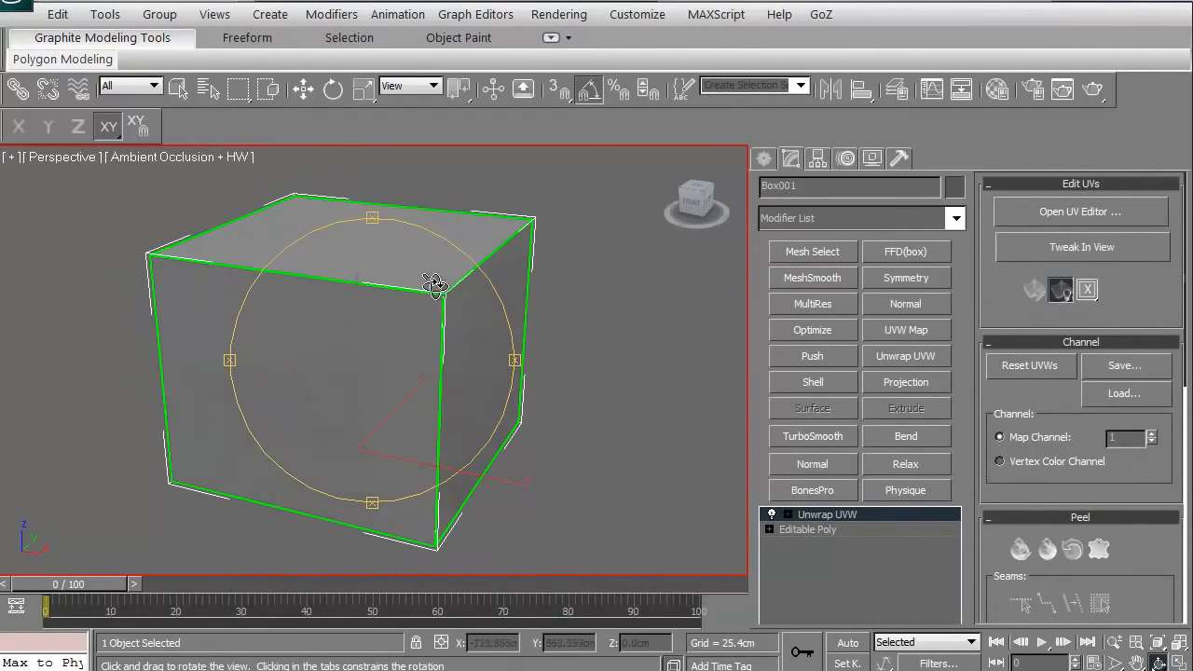
Check the cube's default square UVs, remove Unwrap UVW and add a UVW Map modifier.
drag(432, 284, 171, 401)
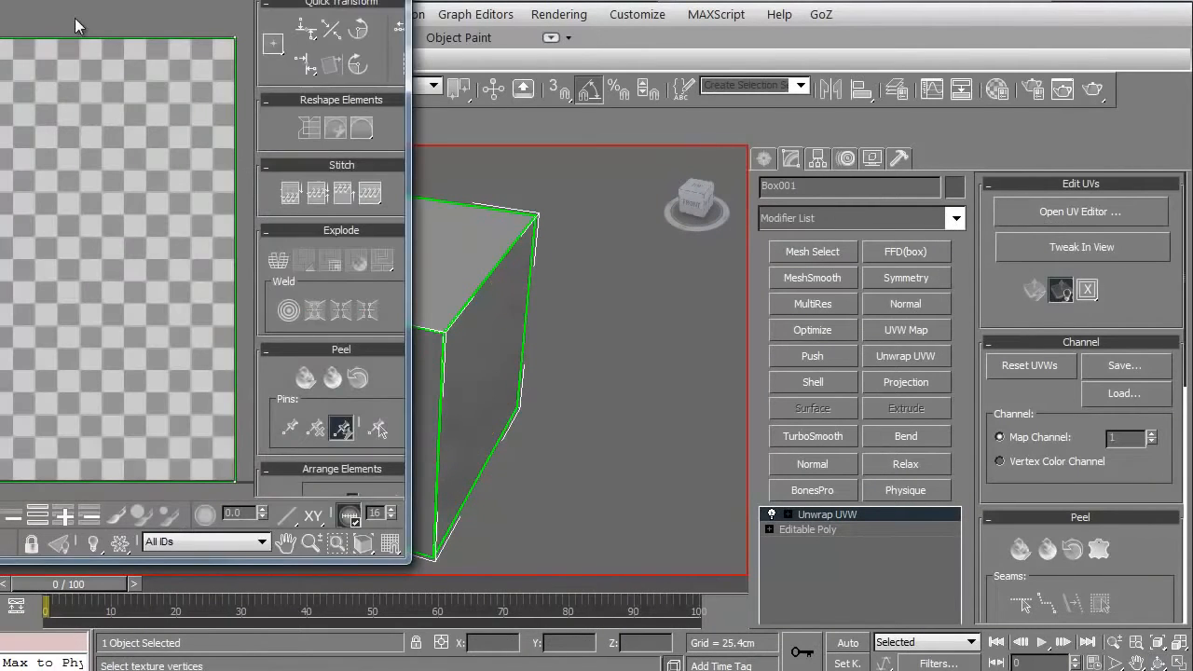
click(1082, 212)
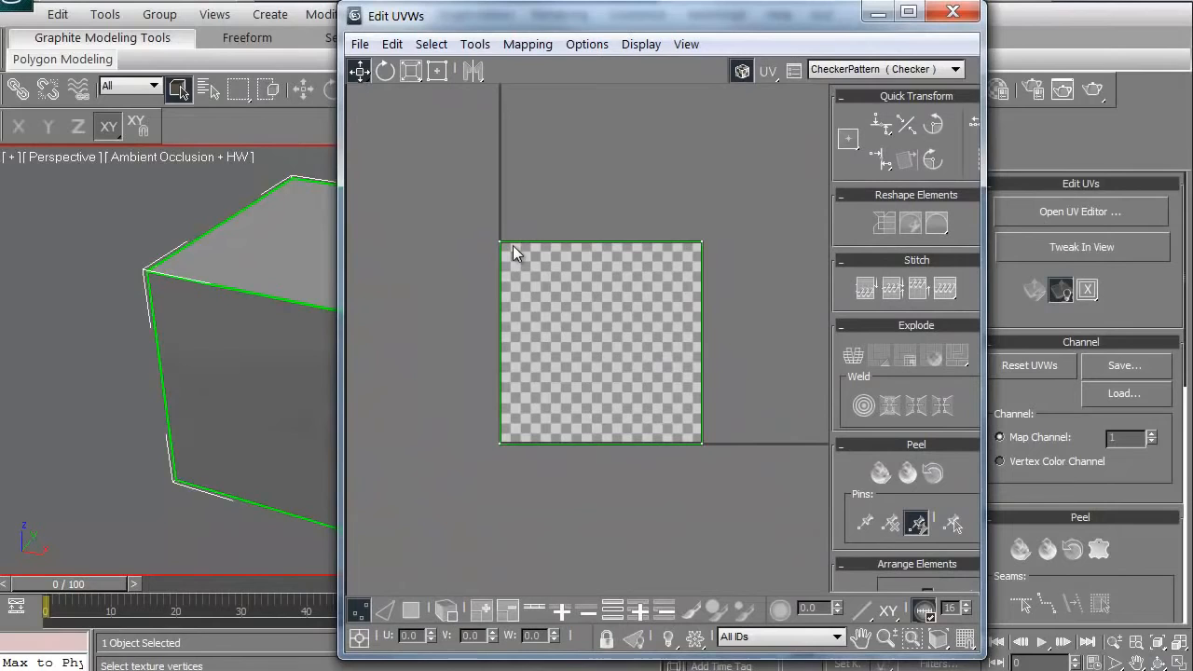
mouse_move(705, 384)
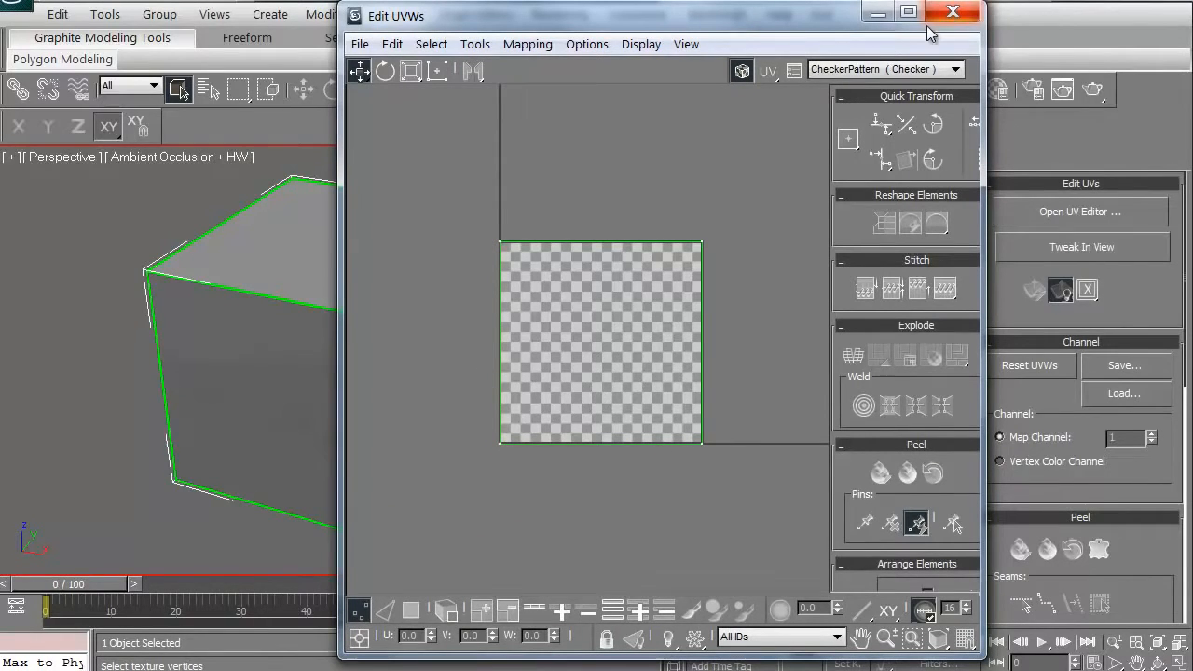
click(953, 11)
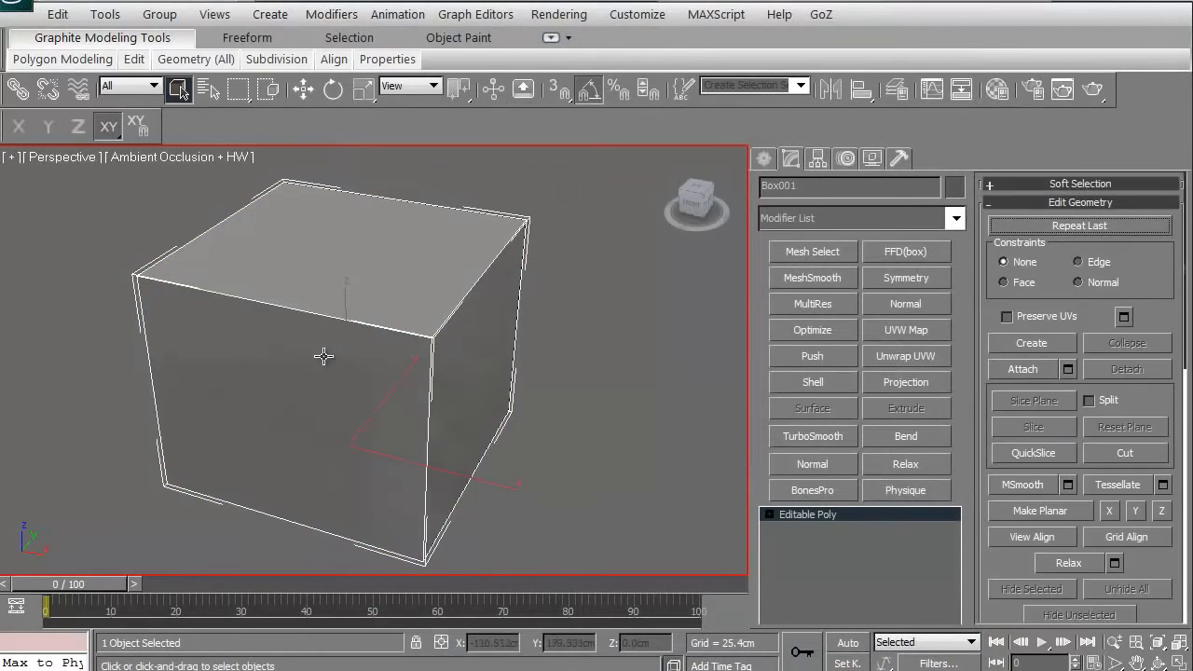
click(906, 328)
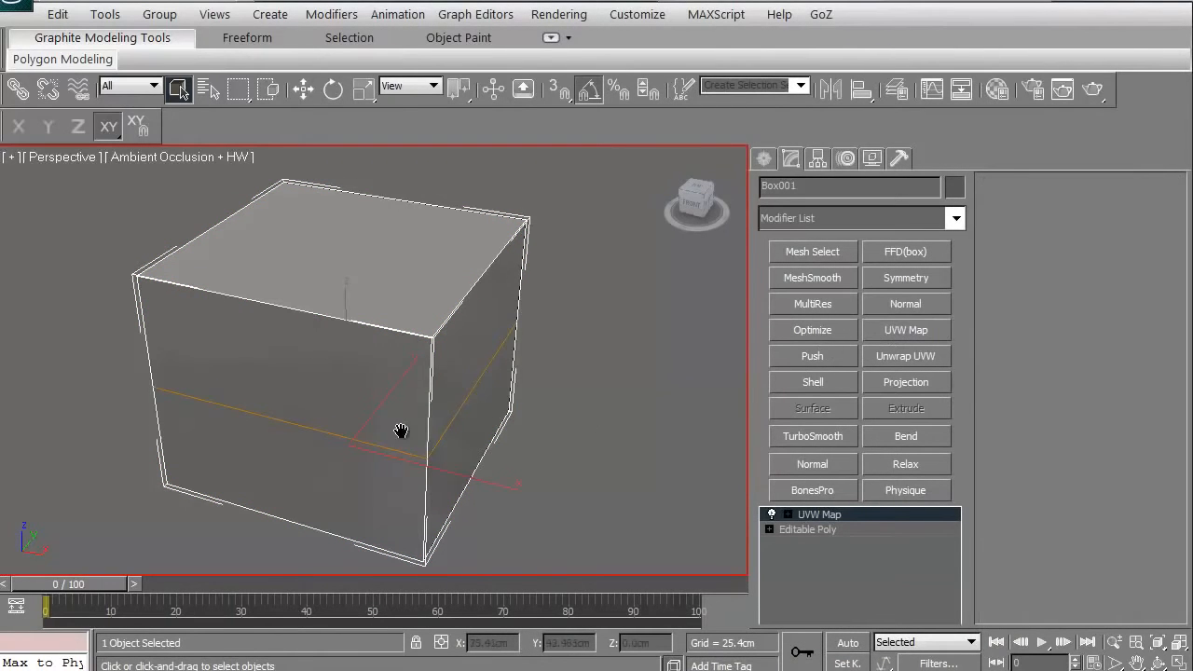
Replace UVW Map with Unwrap UVW and inspect the cube's single-square UV layout.
drag(401, 431, 440, 365)
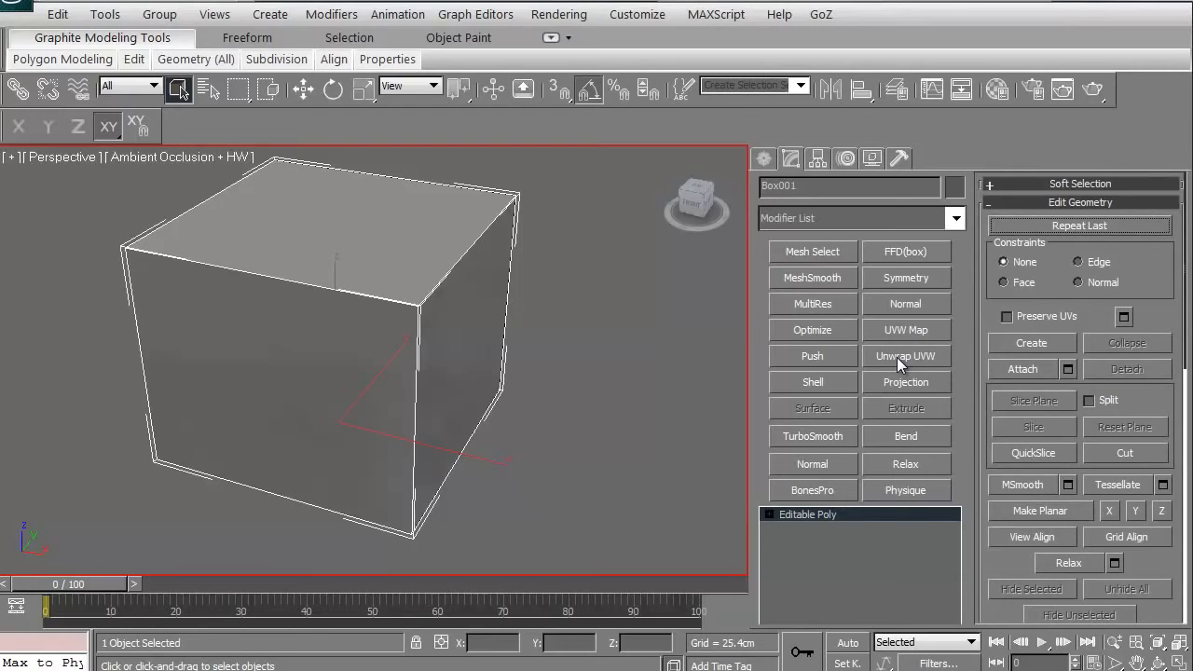
click(904, 356)
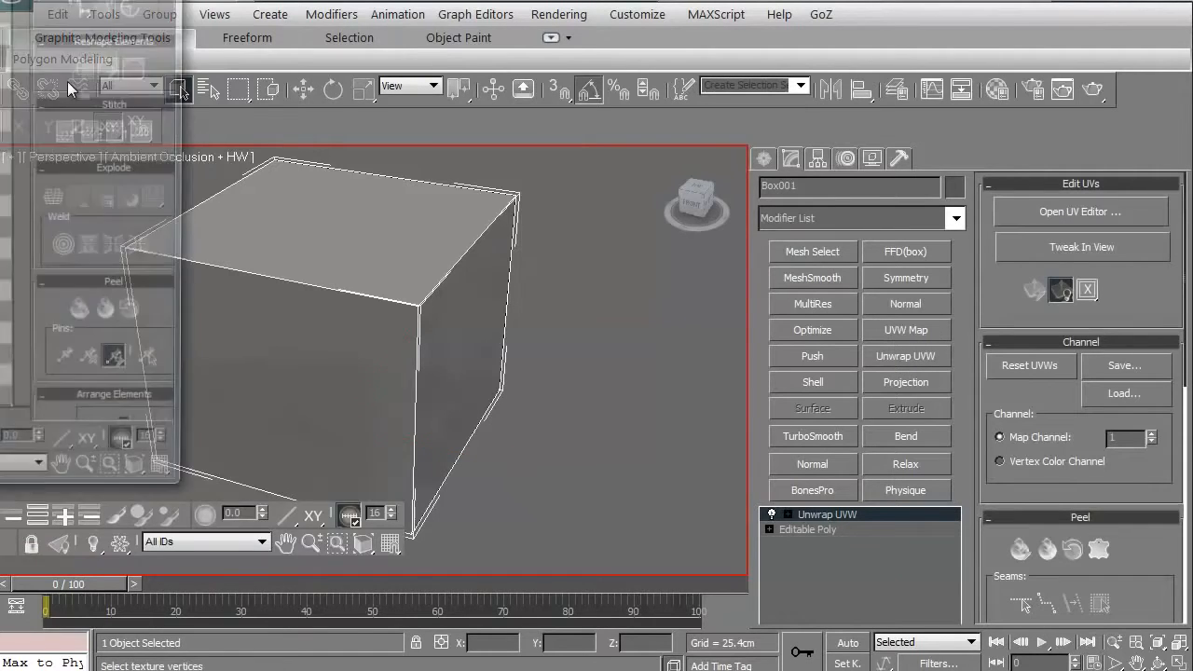
click(1082, 213)
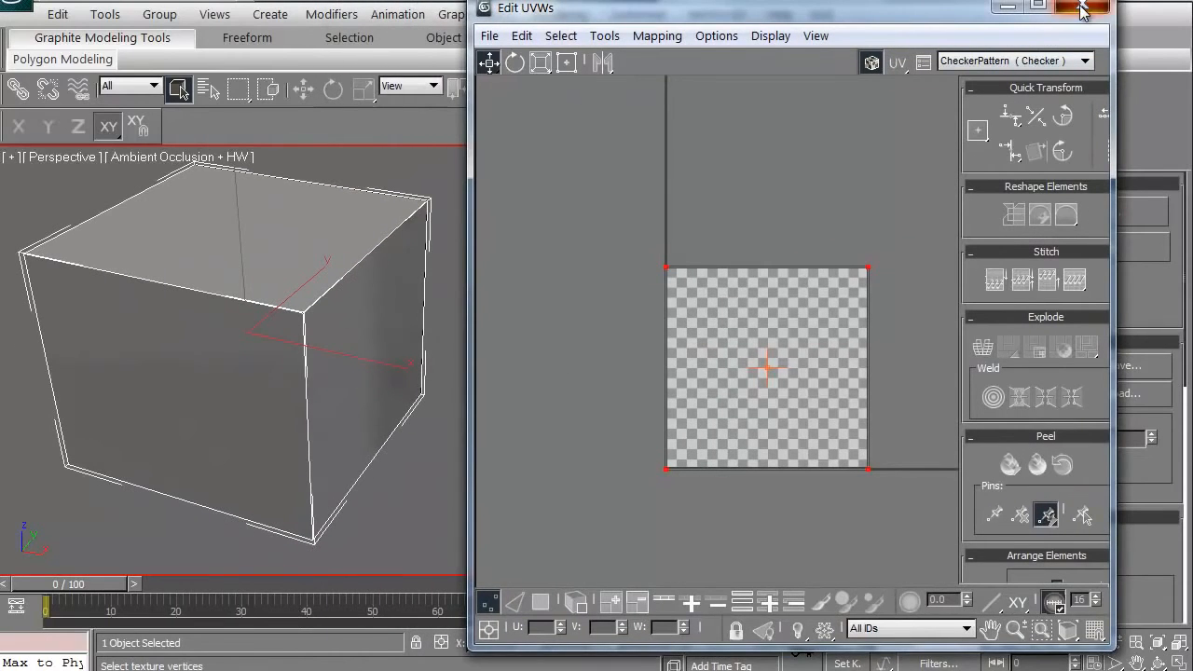
click(1083, 8)
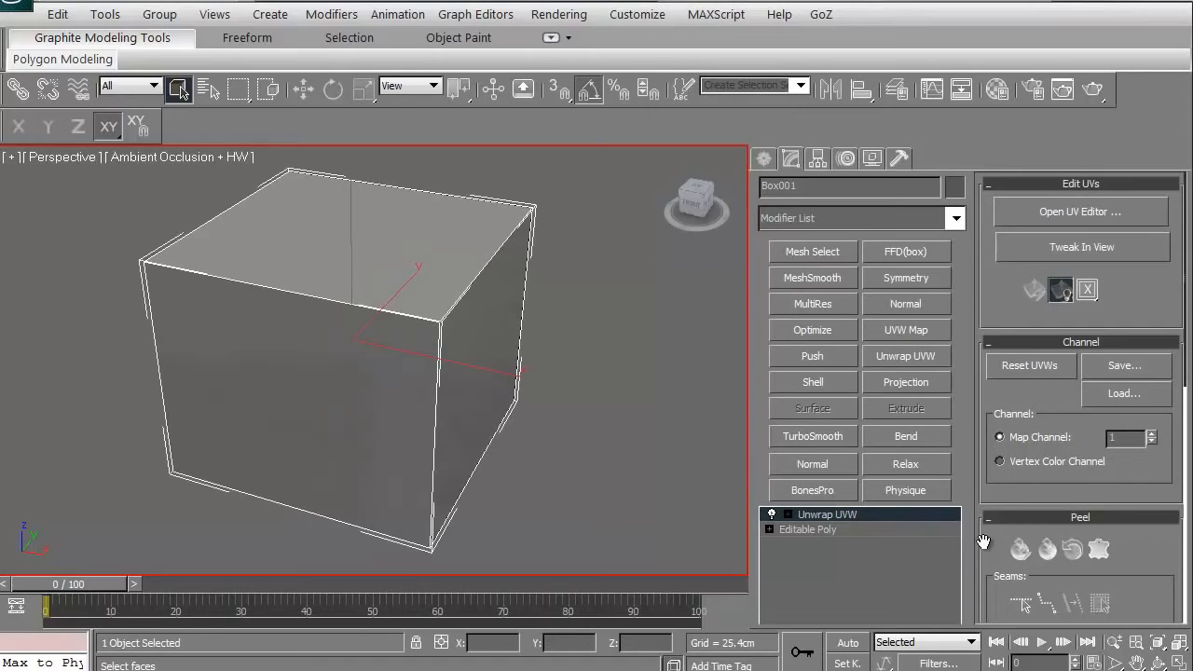
click(772, 515)
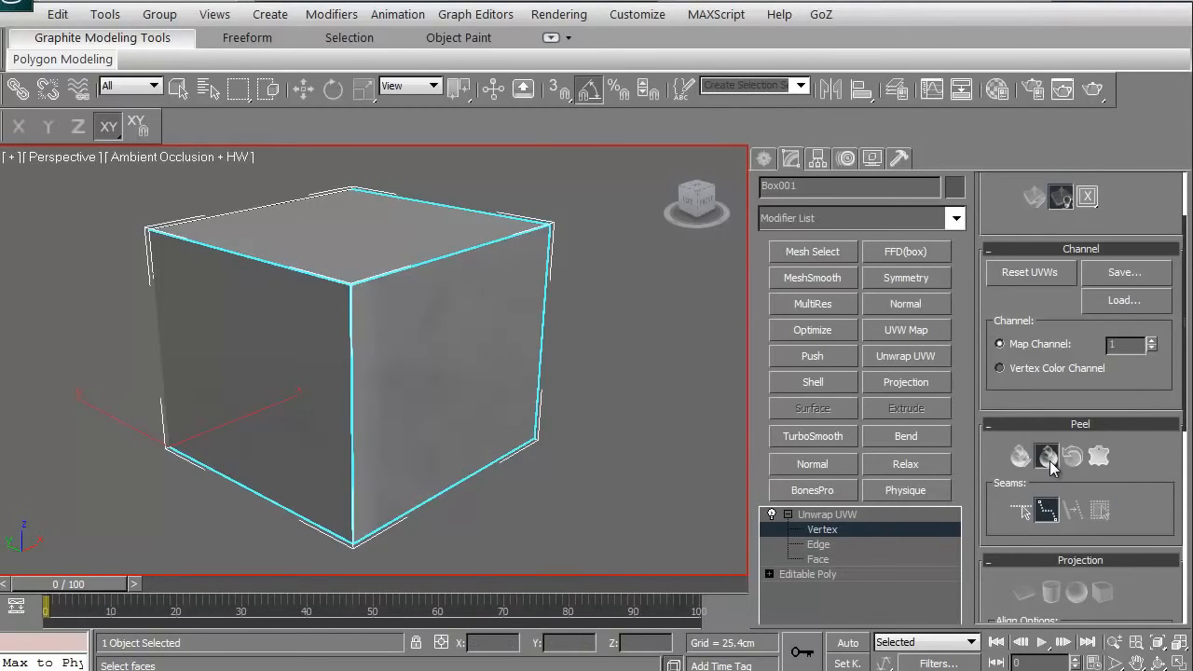
Peel the cube's UVs along its marked edge seams into a cross layout.
click(1045, 455)
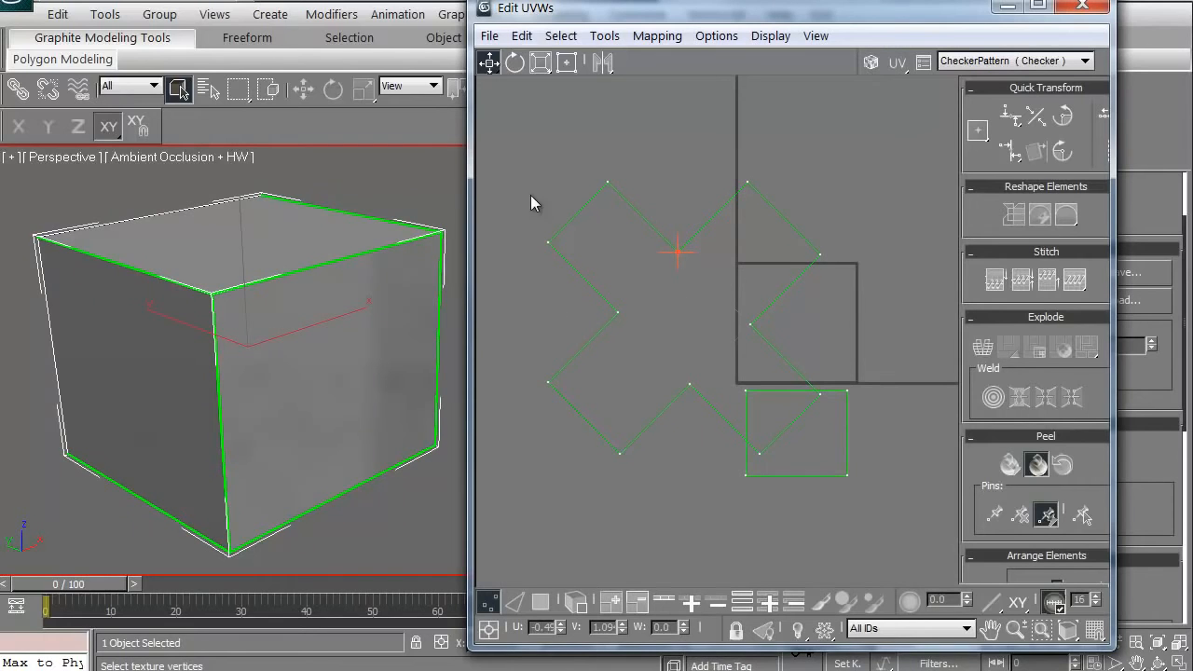
Select all UV vertices and scale the cross layout to fill the UV square.
click(541, 63)
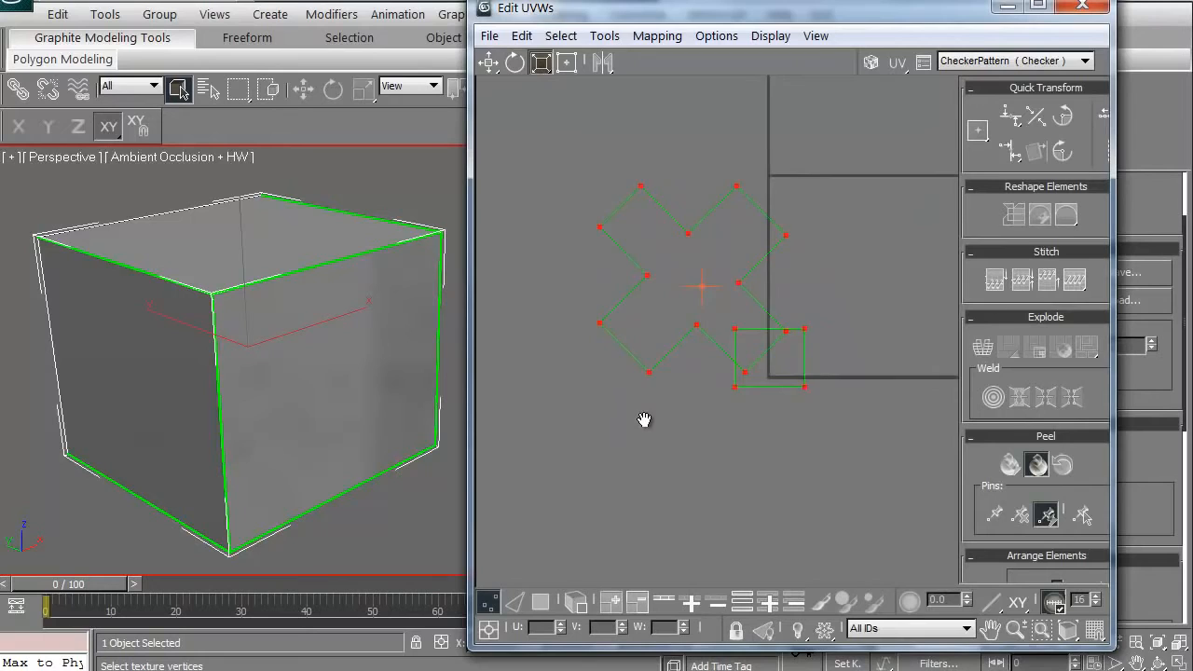
drag(643, 419, 567, 231)
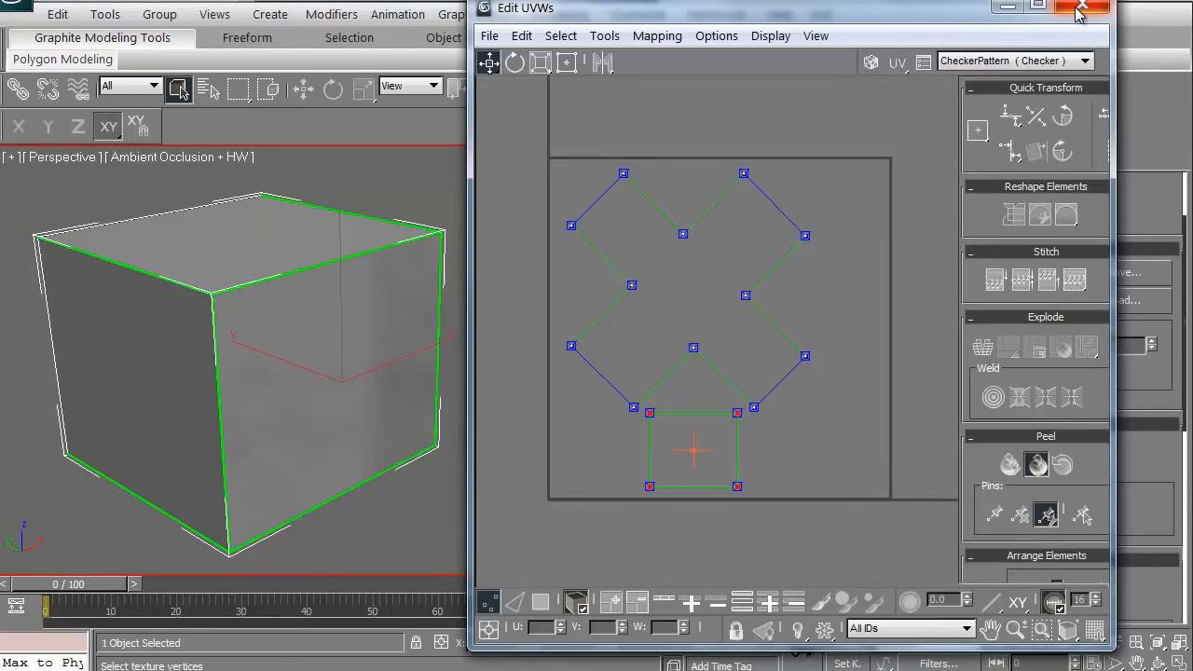
click(1088, 8)
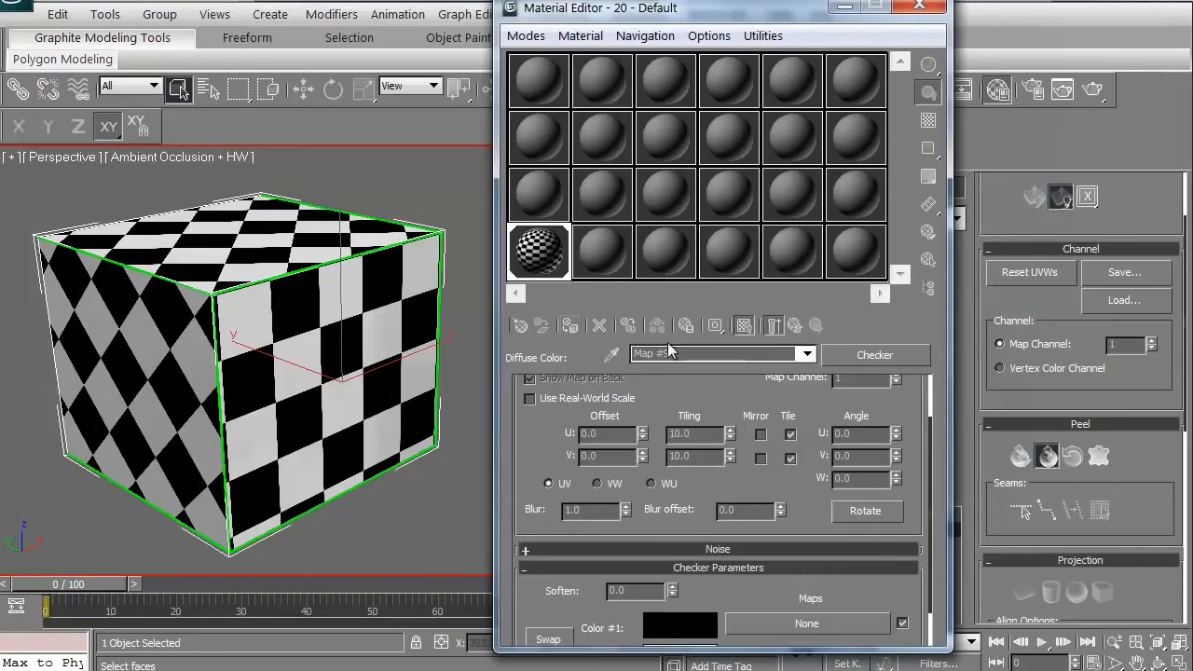
Assign the Checker material to the cube and look around it in the viewport.
click(921, 8)
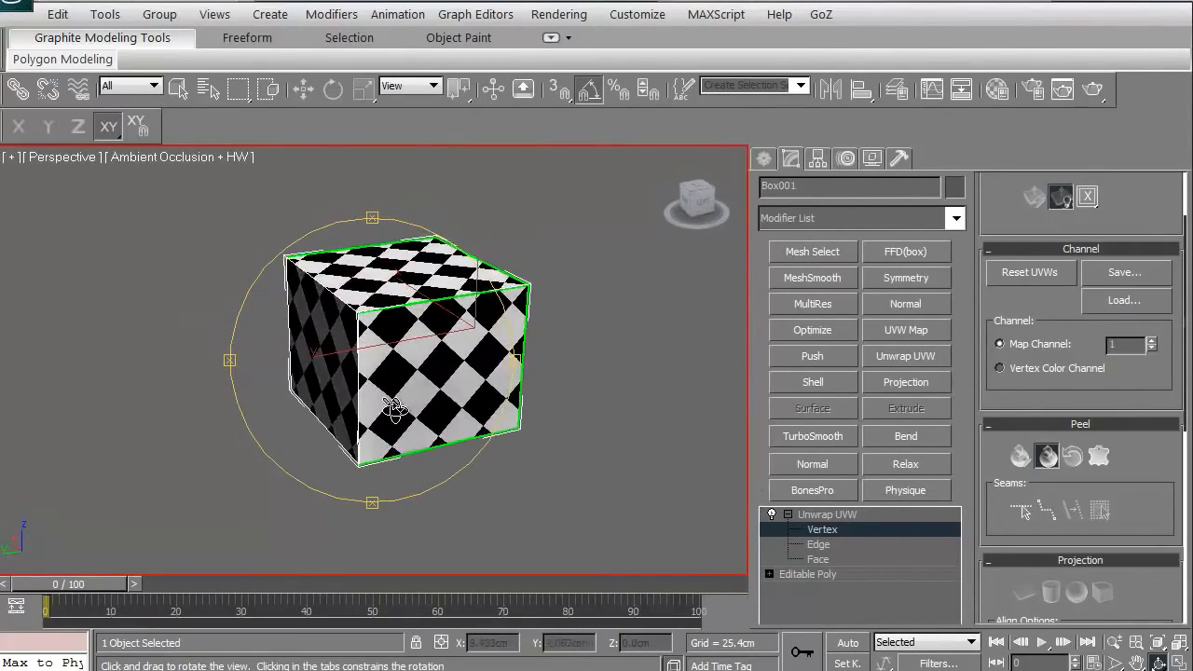
drag(395, 410, 401, 438)
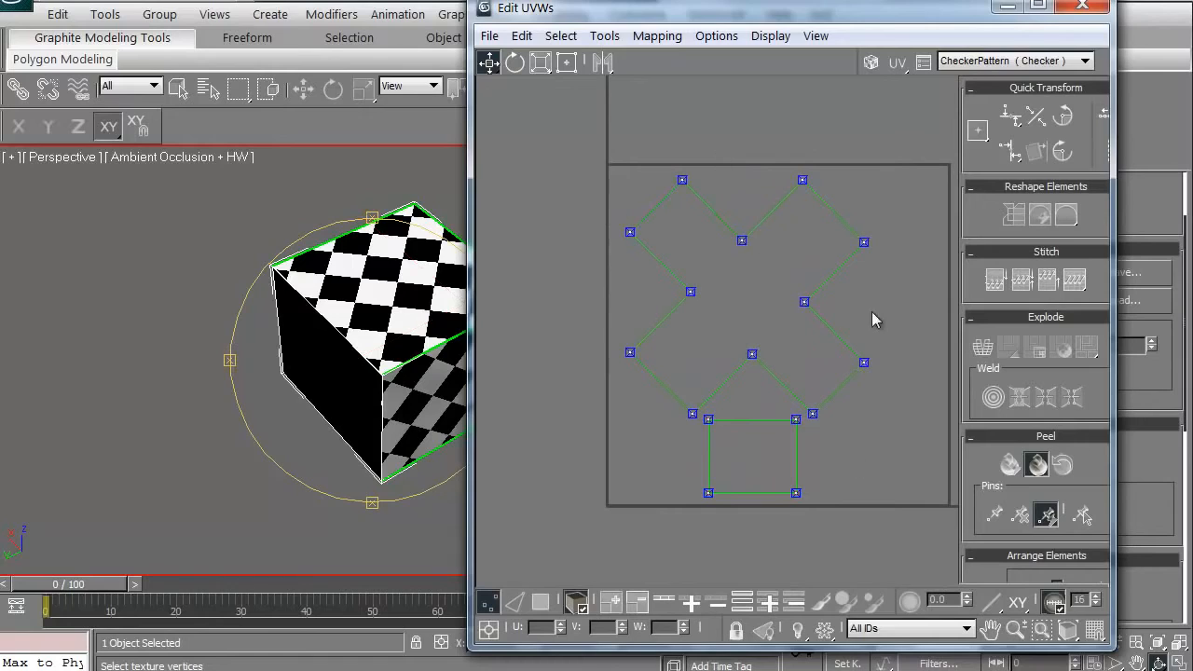
mouse_move(709, 444)
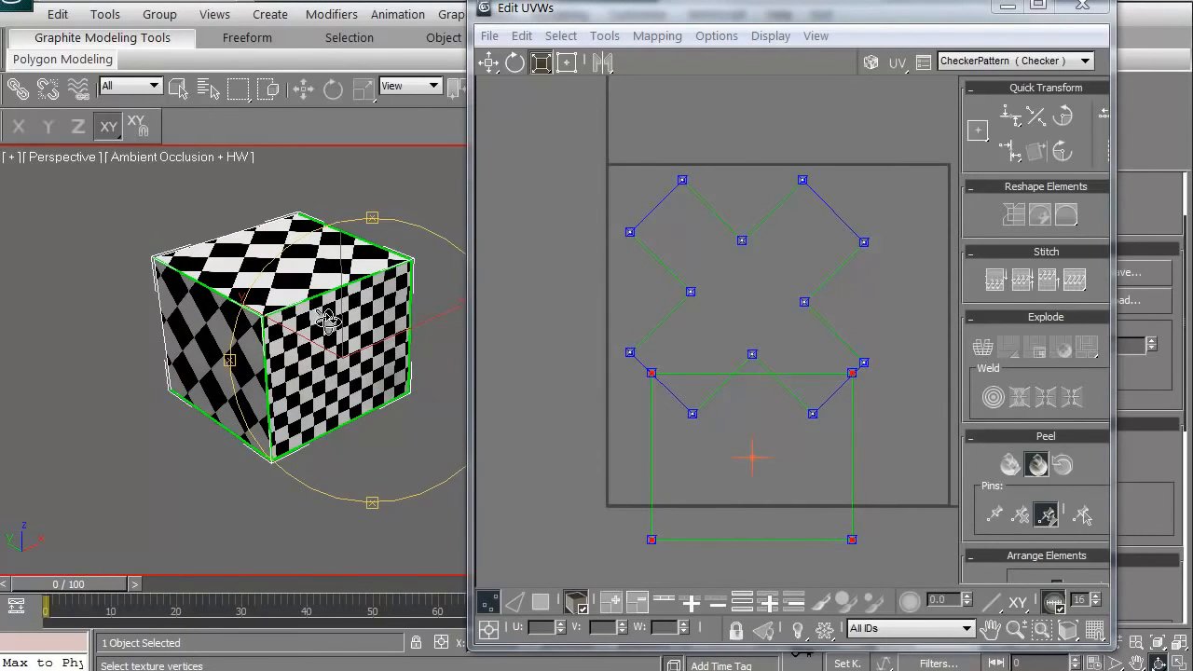
mouse_move(401, 313)
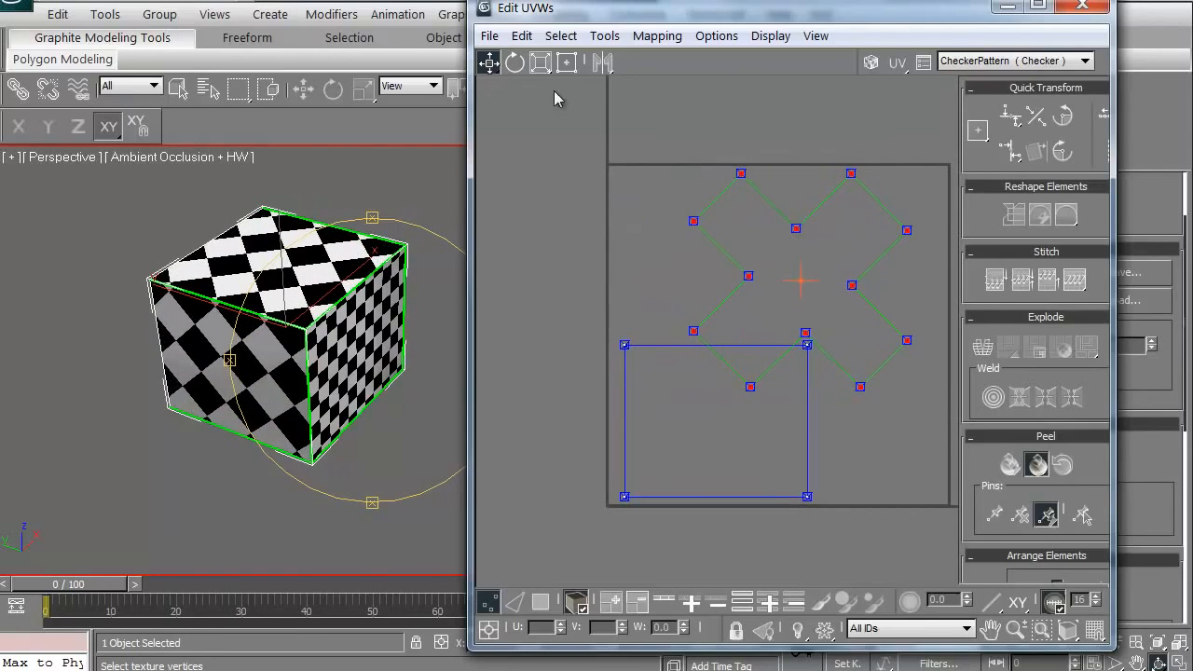
Select the cross-shaped UV shell to shrink it toward the upper right.
click(541, 64)
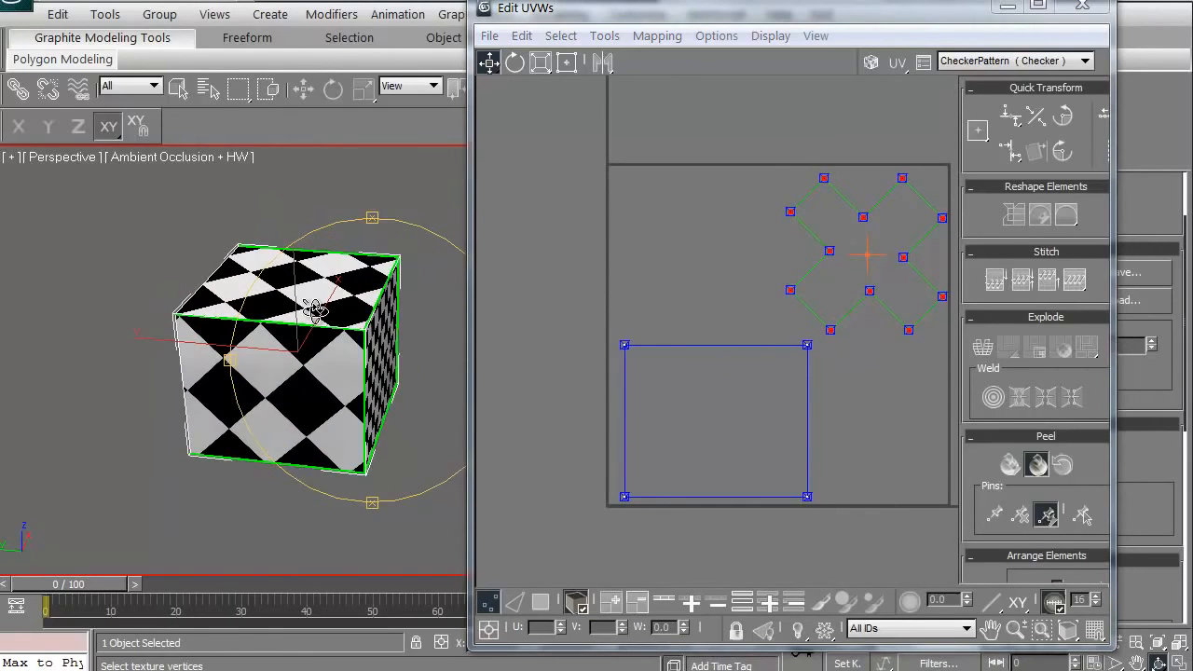
mouse_move(457, 454)
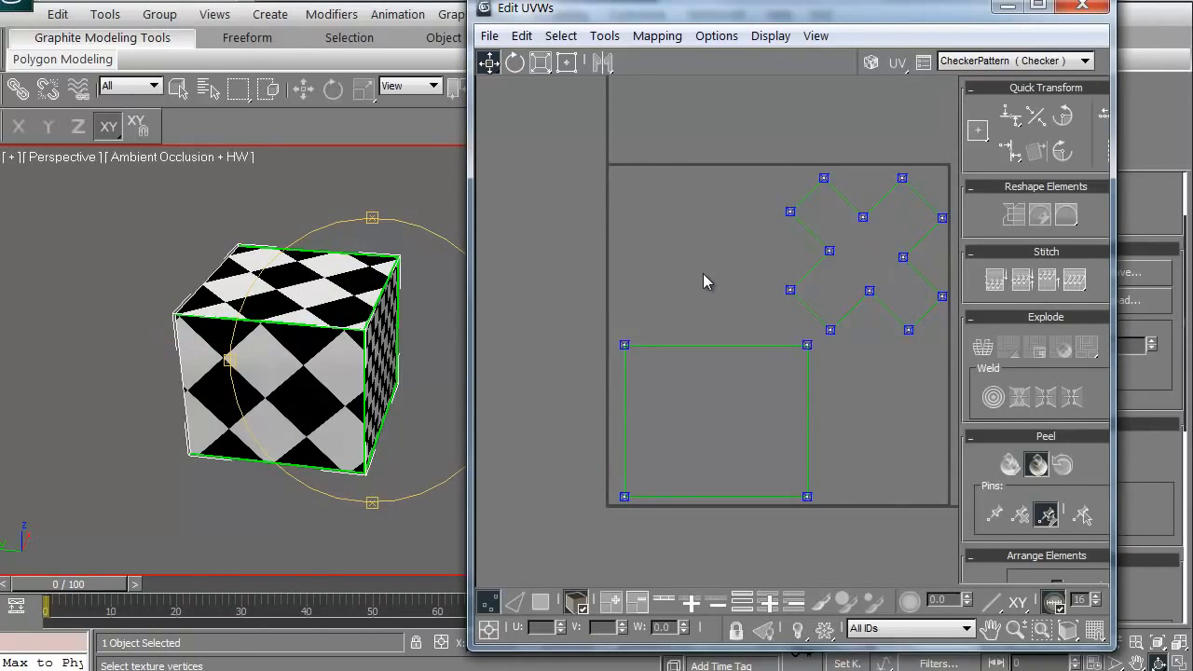
mouse_move(823, 373)
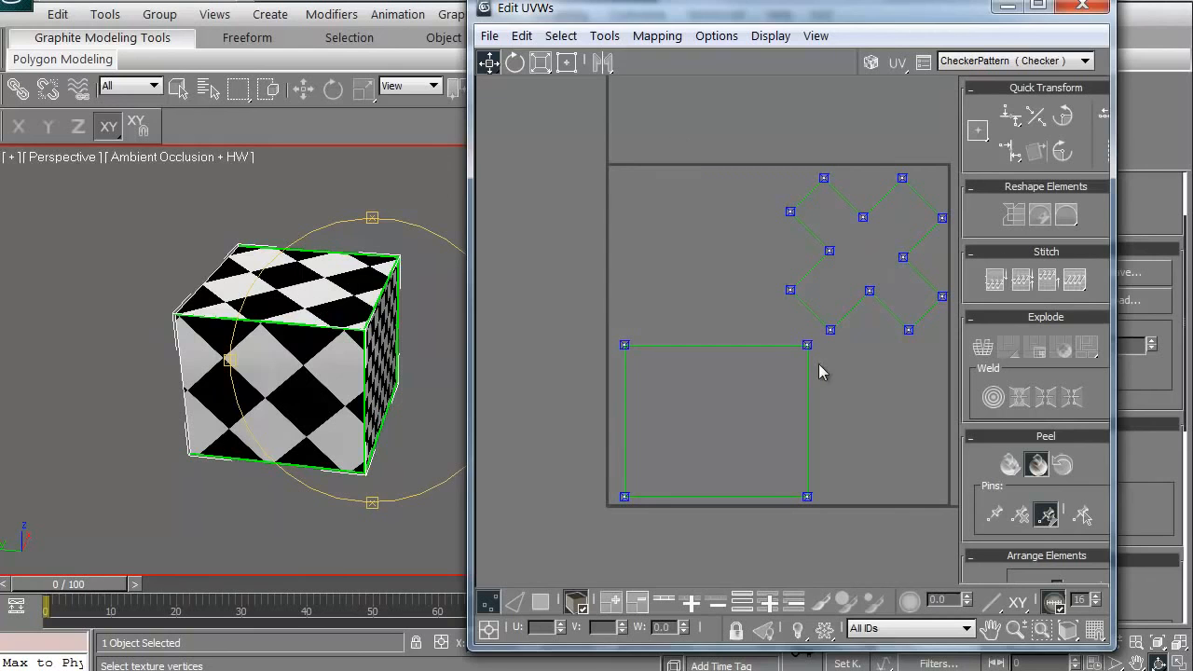